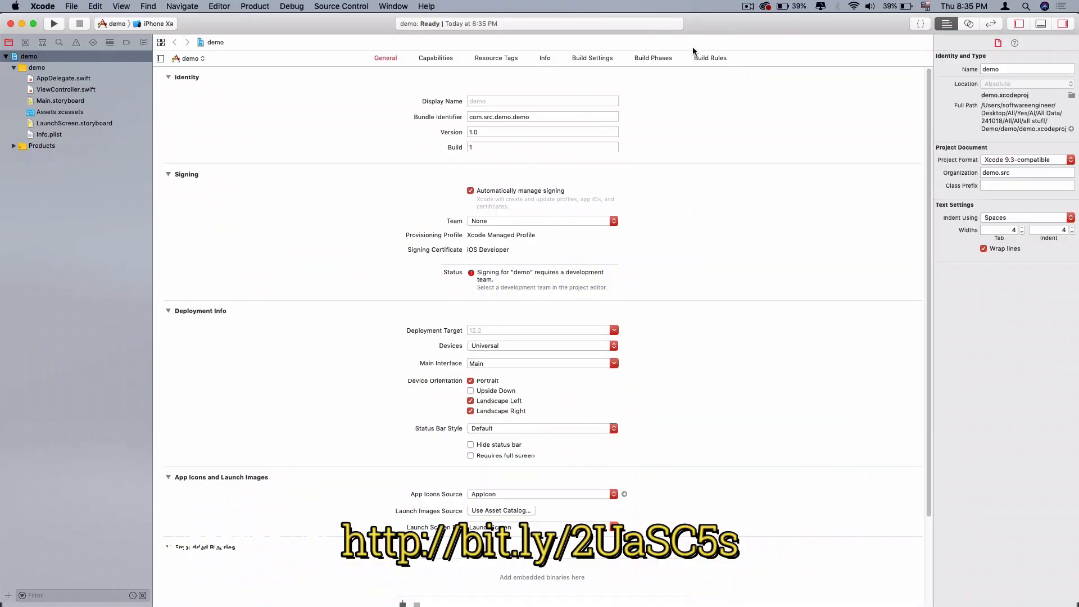
- Remove Main.storyboard from the project and open ViewController.swift
left_click(60, 101)
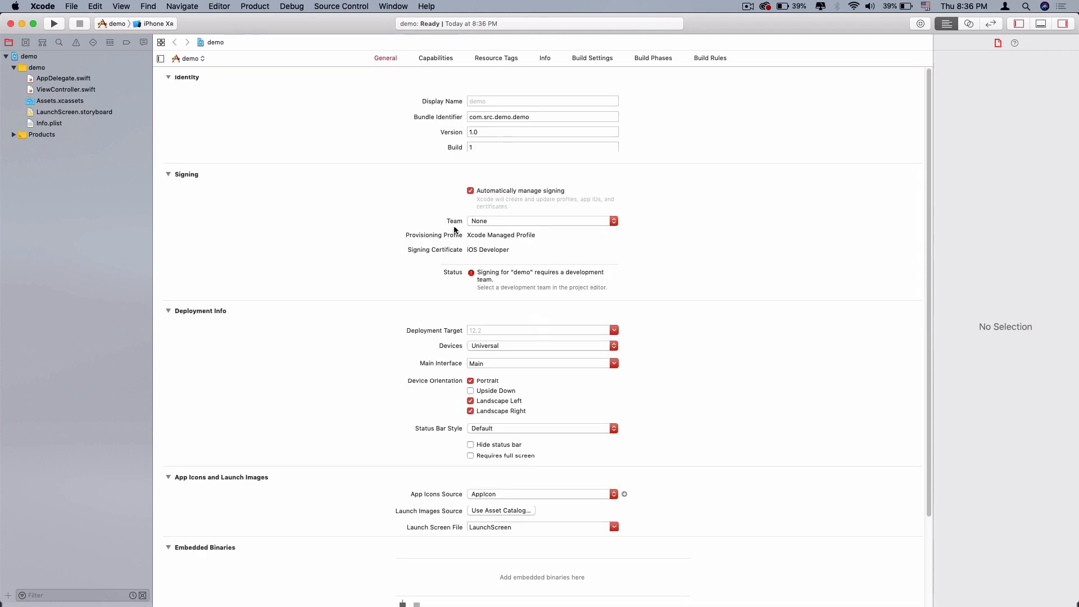
left_click(66, 90)
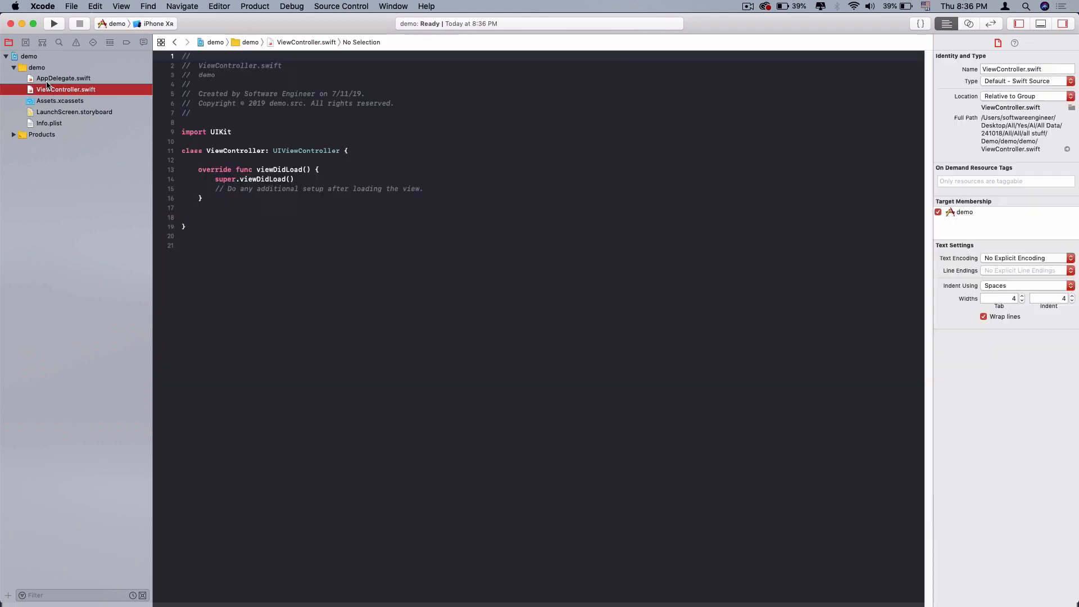
- Create a new iOS View interface file named MainView.xib in the demo group
left_click(62, 78)
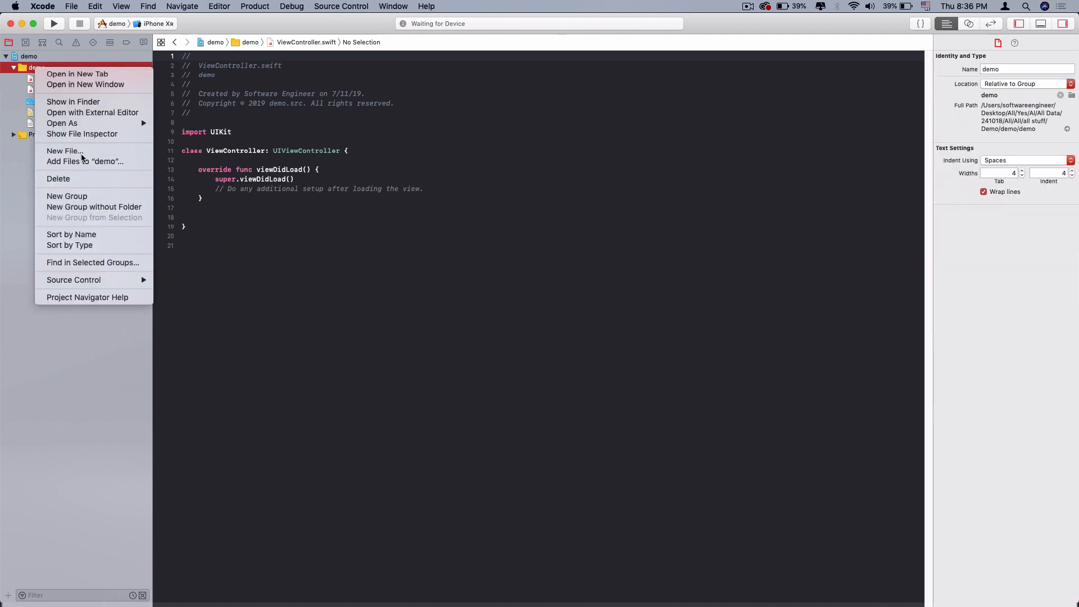
left_click(64, 151)
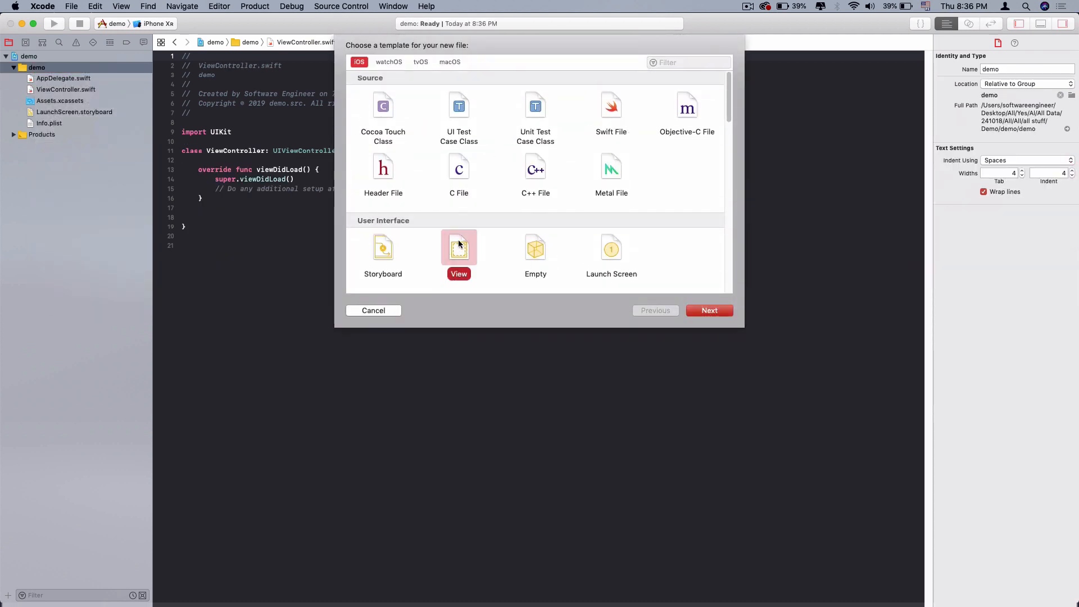
left_click(710, 311)
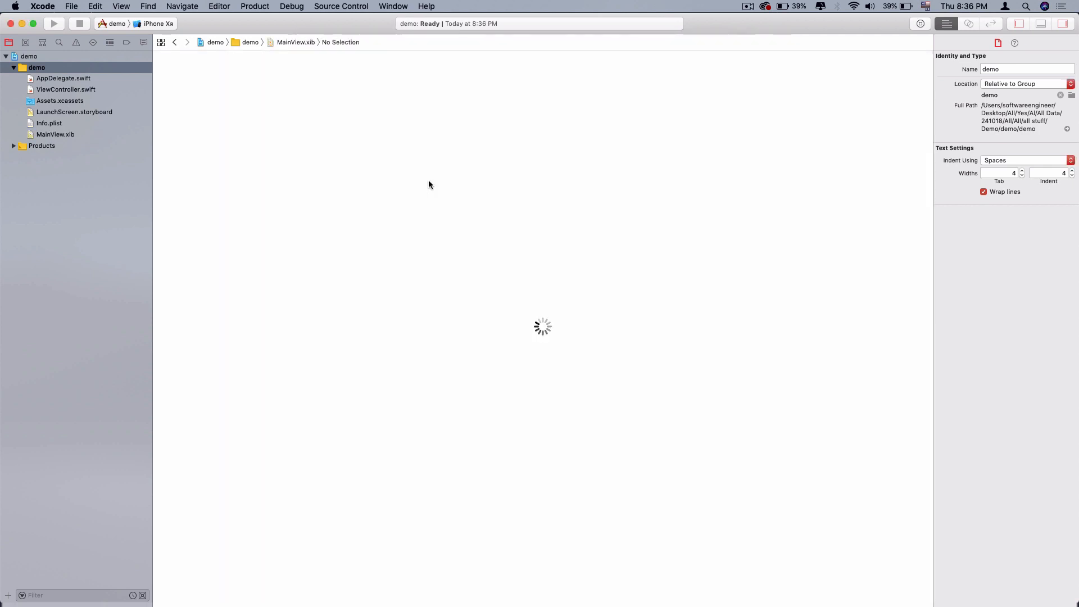
left_click(56, 135)
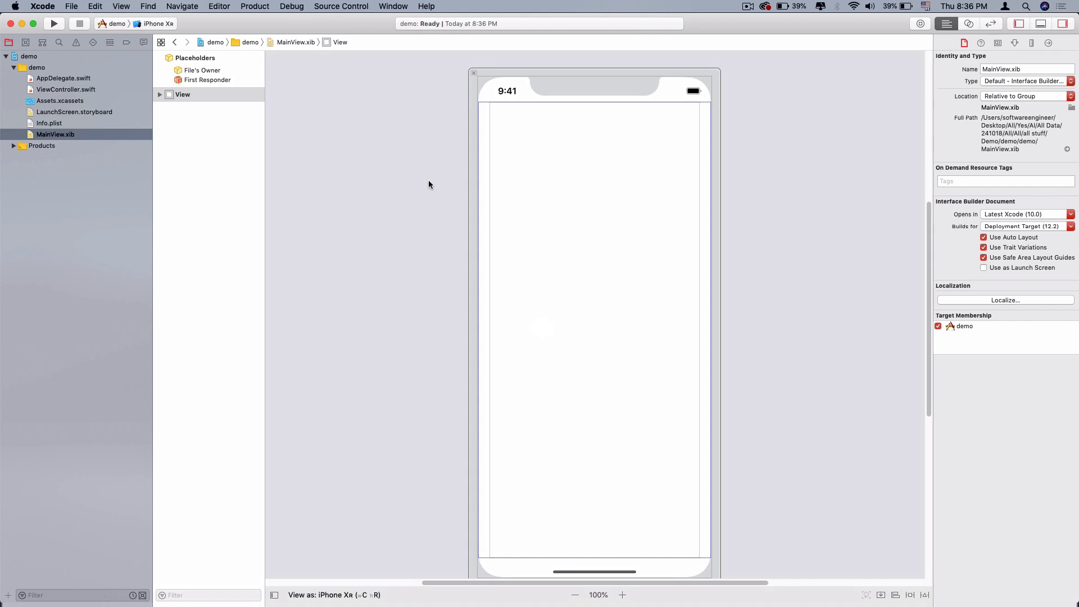
mouse_move(603, 336)
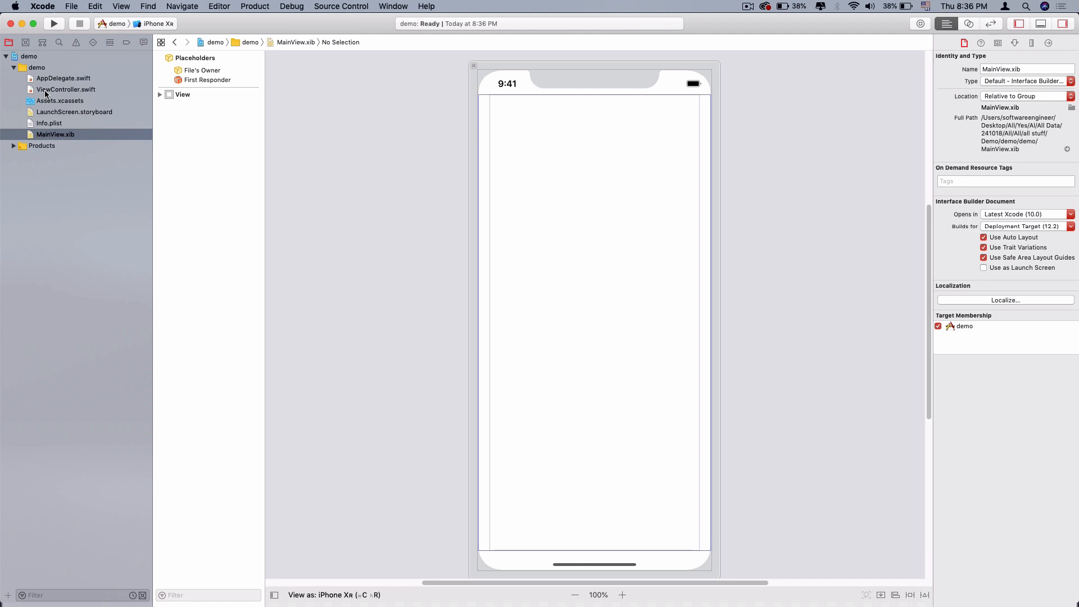
left_click(65, 90)
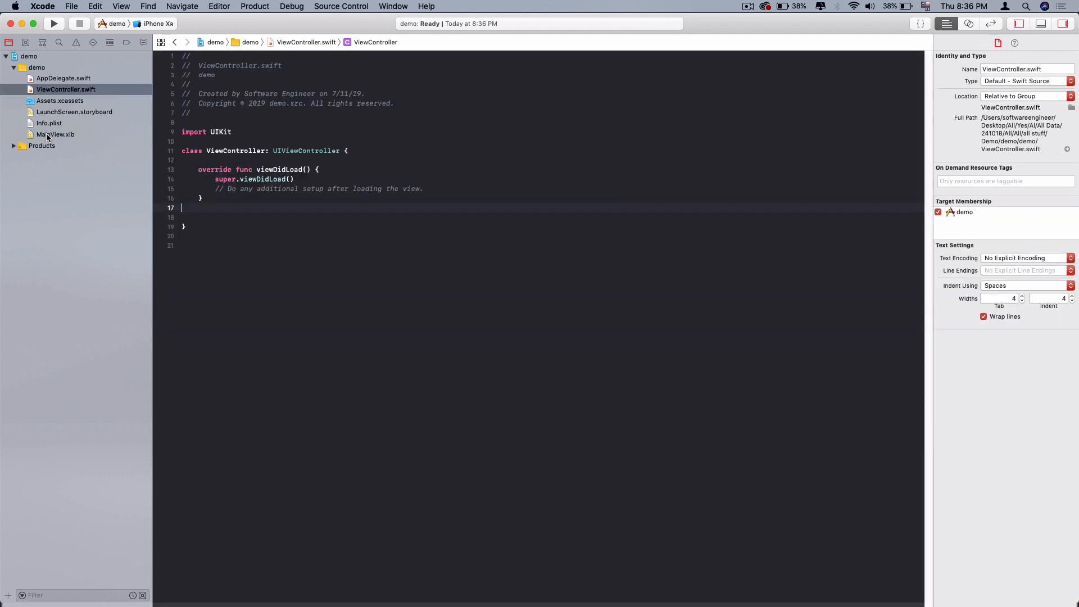
left_click(65, 90)
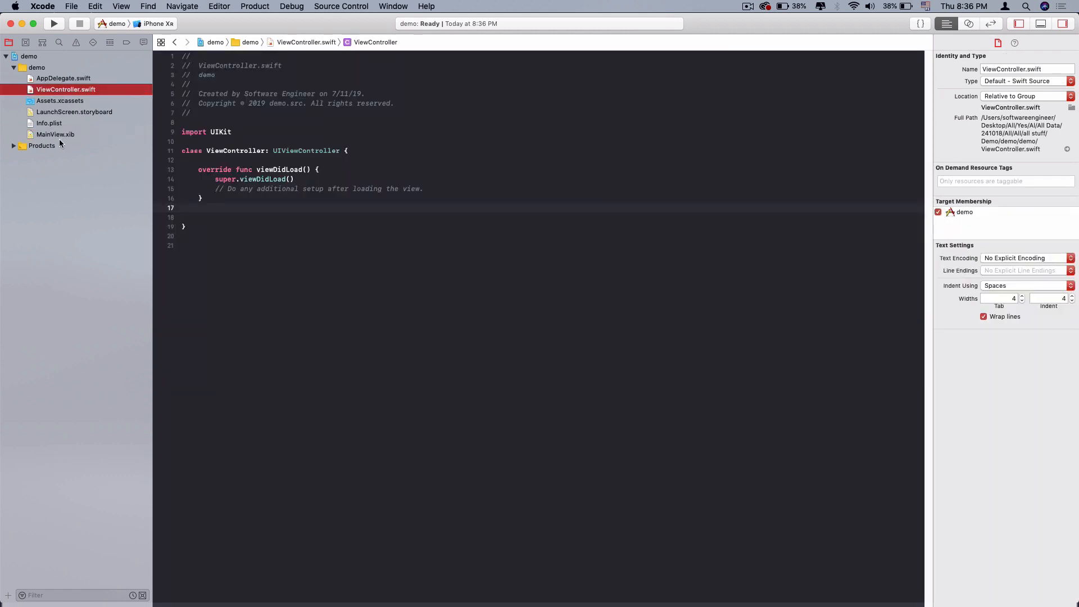
left_click(55, 134)
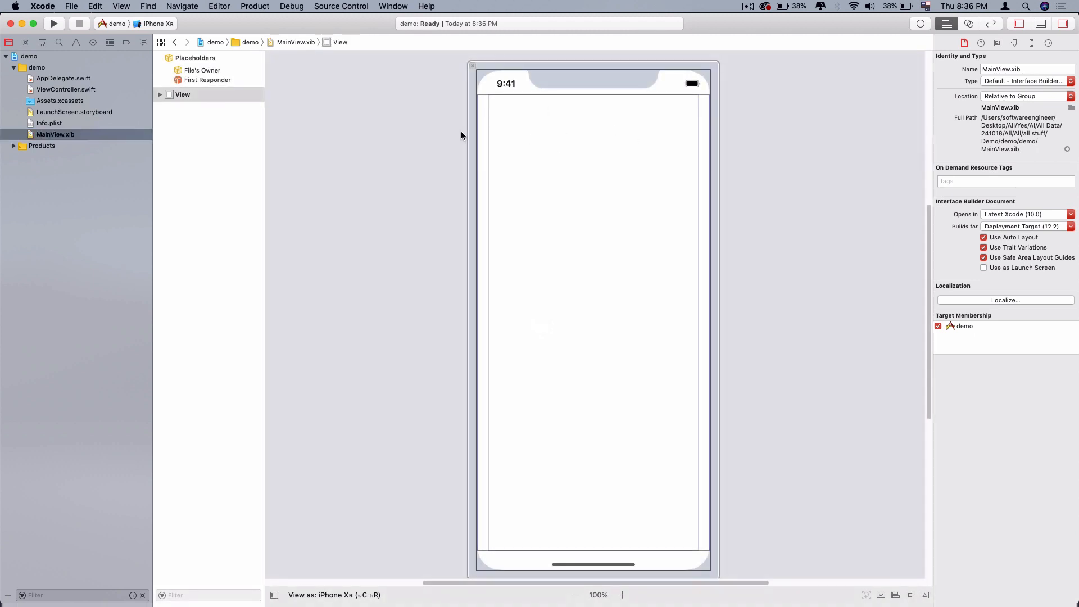
left_click(203, 70)
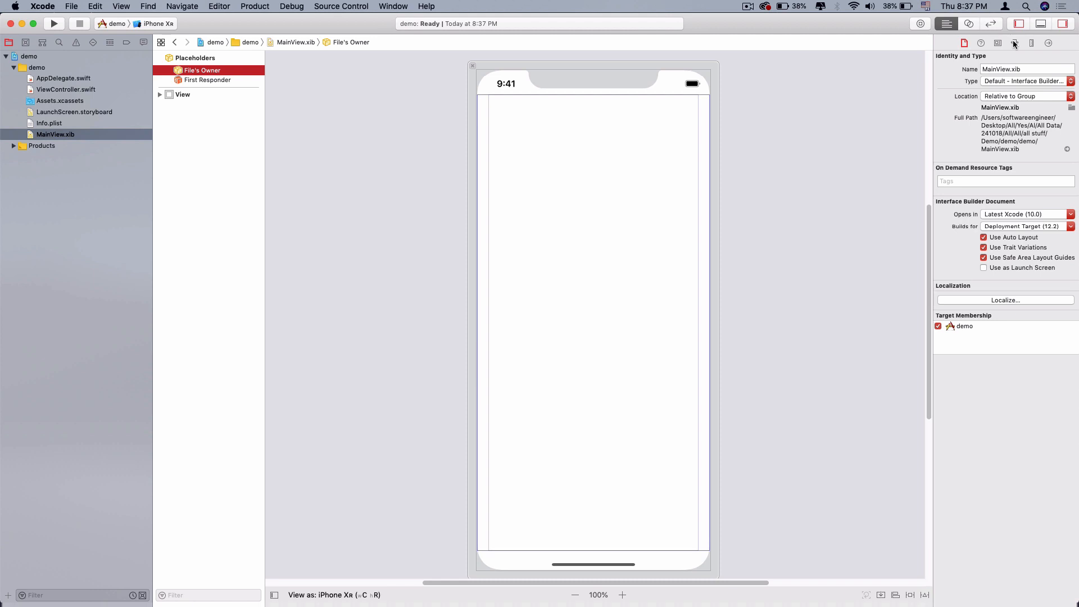
- Set File's Owner custom class to ViewController in the Identity inspector
left_click(1001, 43)
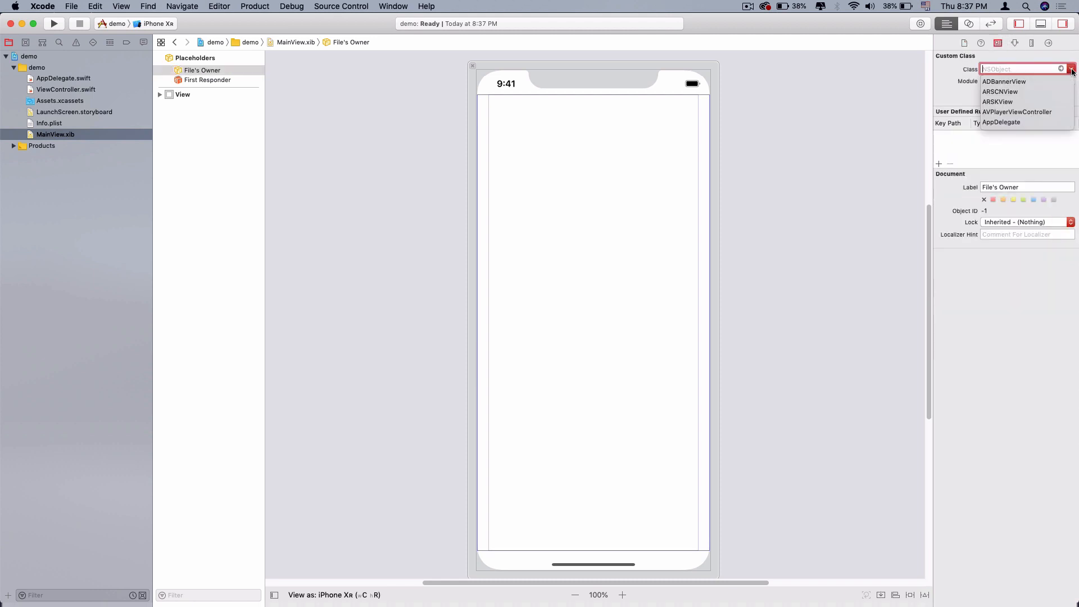
type("ViewController")
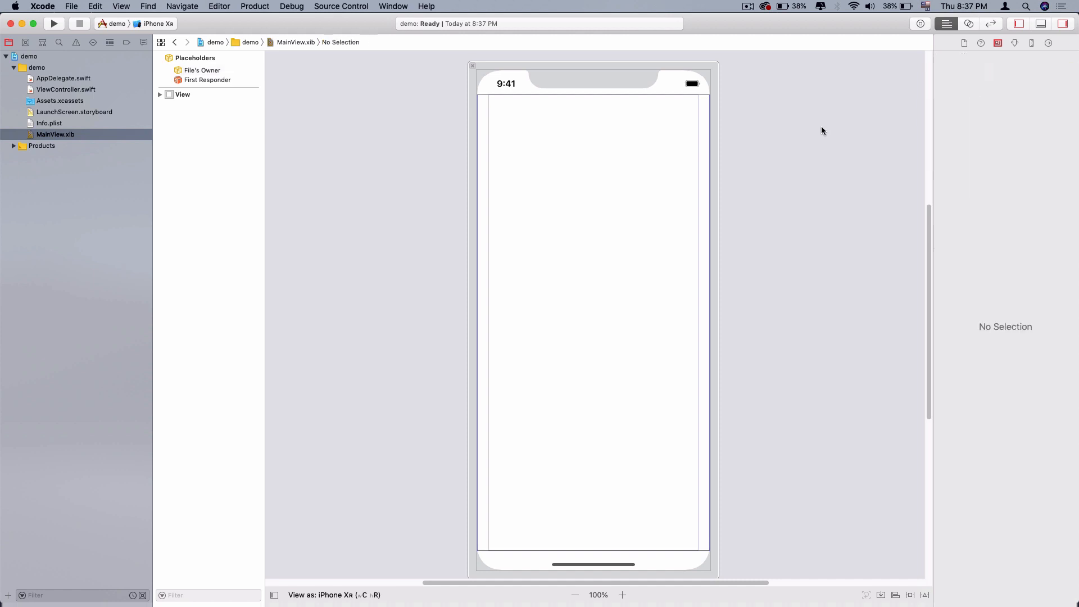
left_click(201, 69)
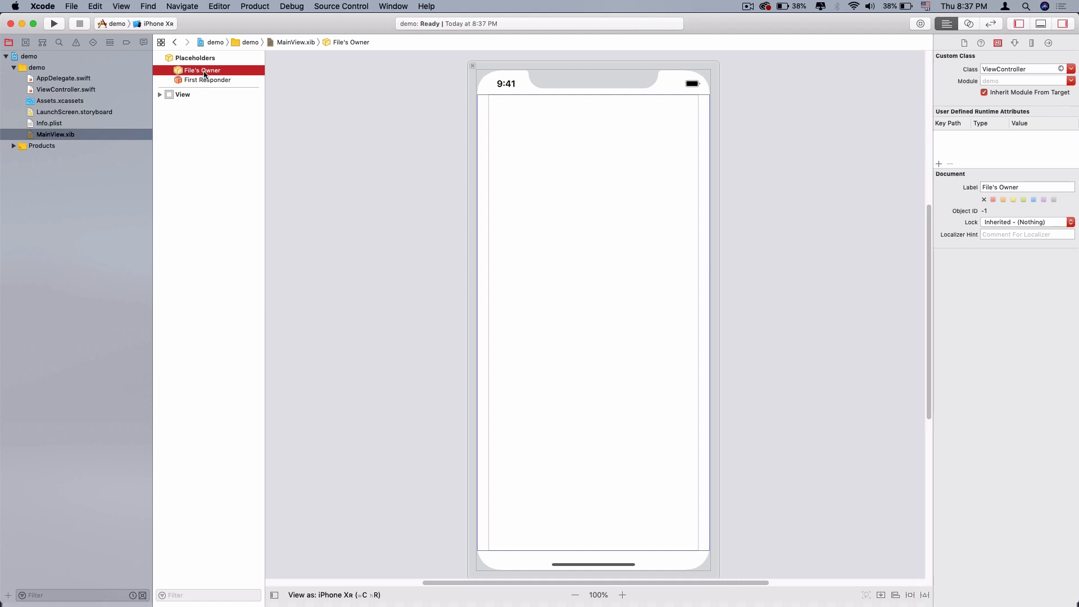
mouse_move(521, 148)
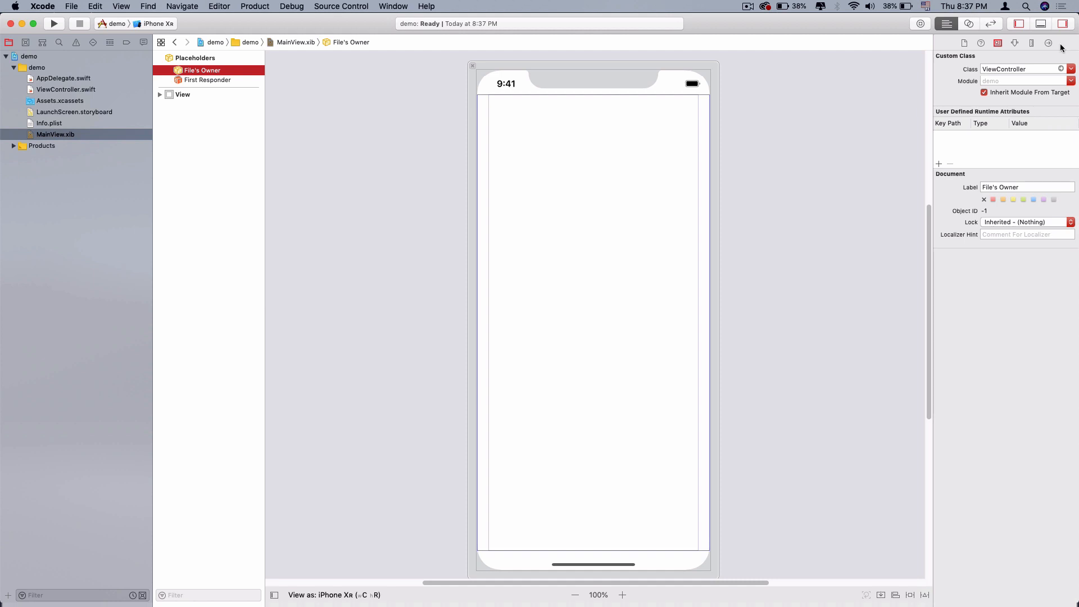
- Wire File's Owner's view outlet to MainView's View and reopen ViewController.swift
left_click(1048, 43)
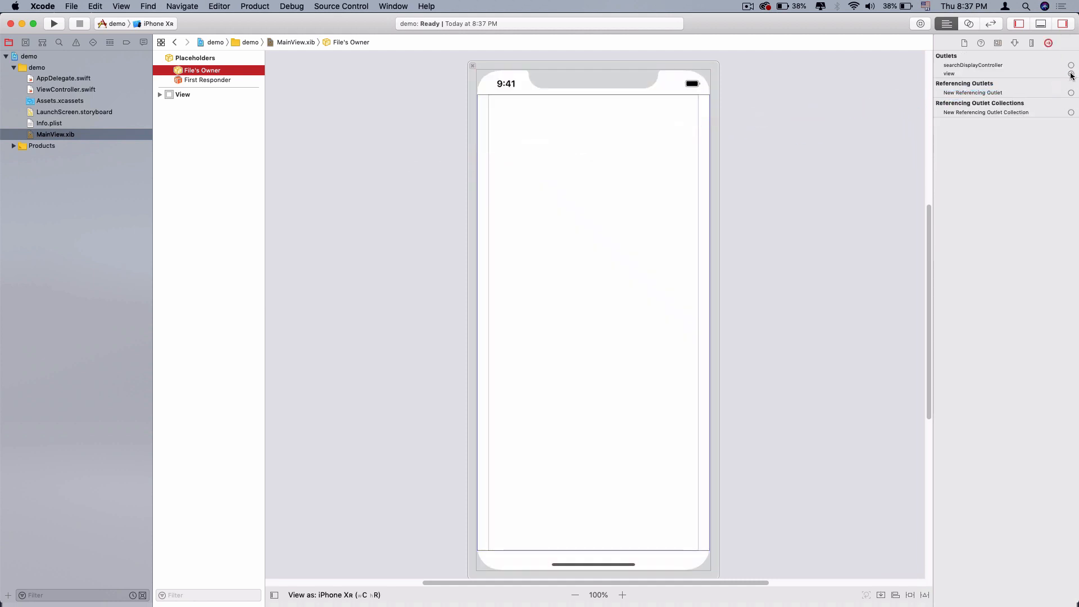
left_click_drag(1072, 73, 182, 94)
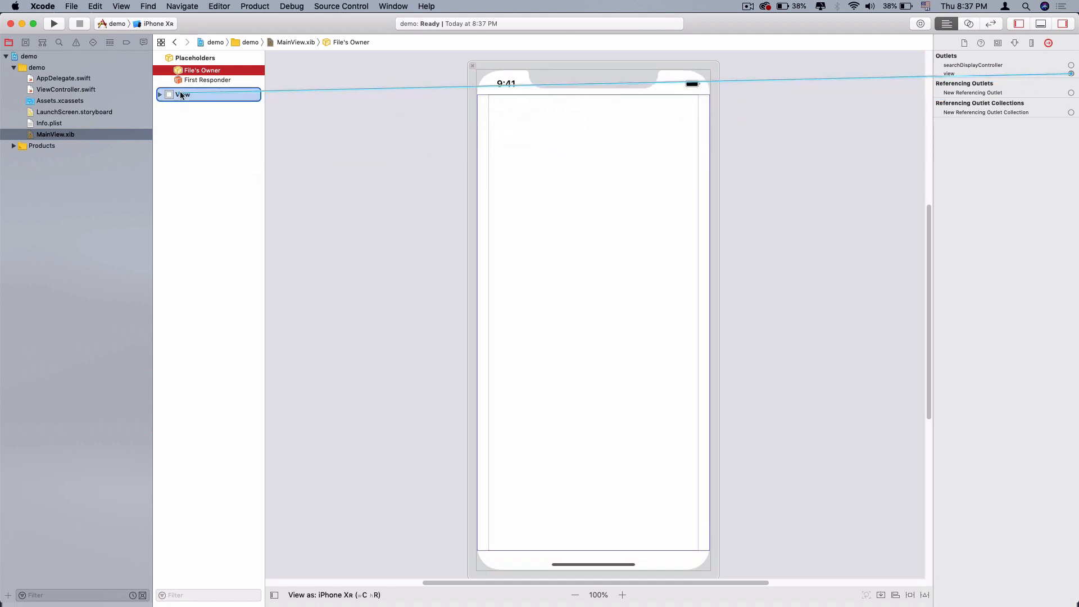
left_click(185, 95)
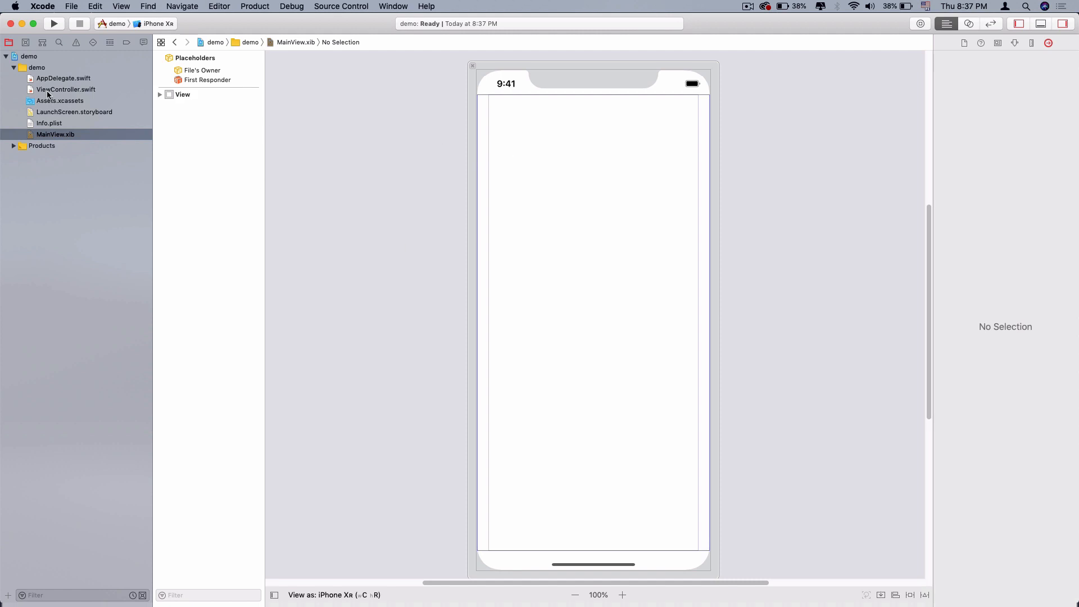
left_click(65, 90)
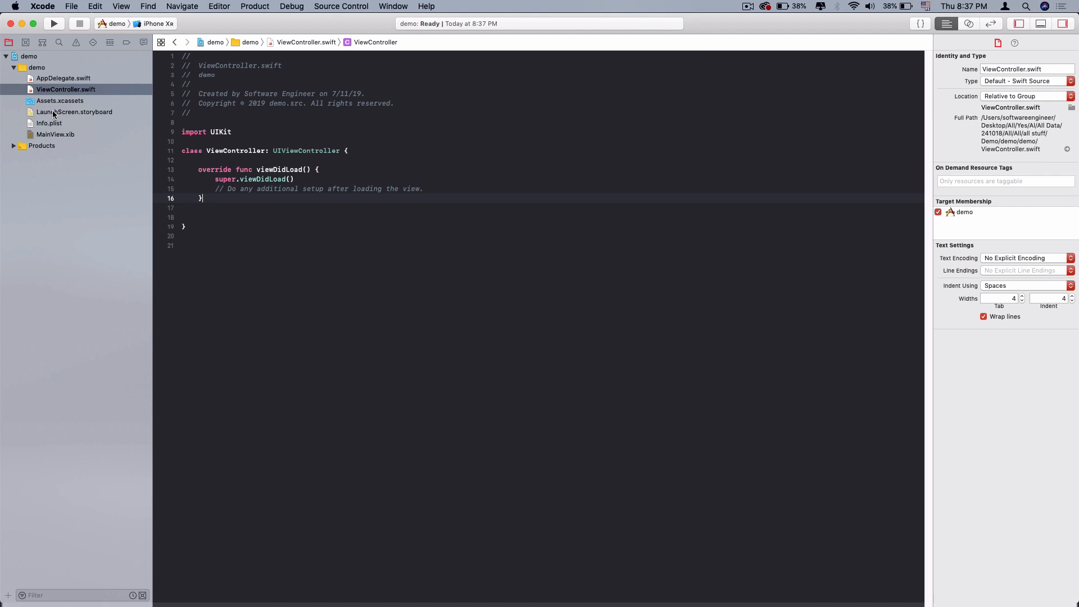
- Add self.view.backgroundColor = .red in viewDidLoad, then switch to AppDelegate.swift
type("self.view.backgroundColor = .")
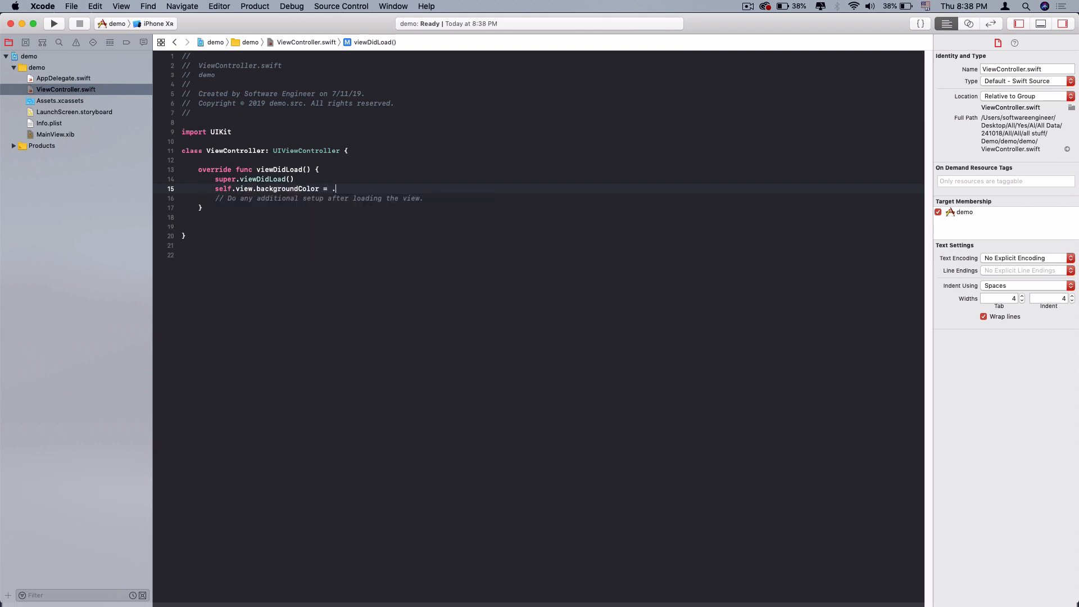
type("red")
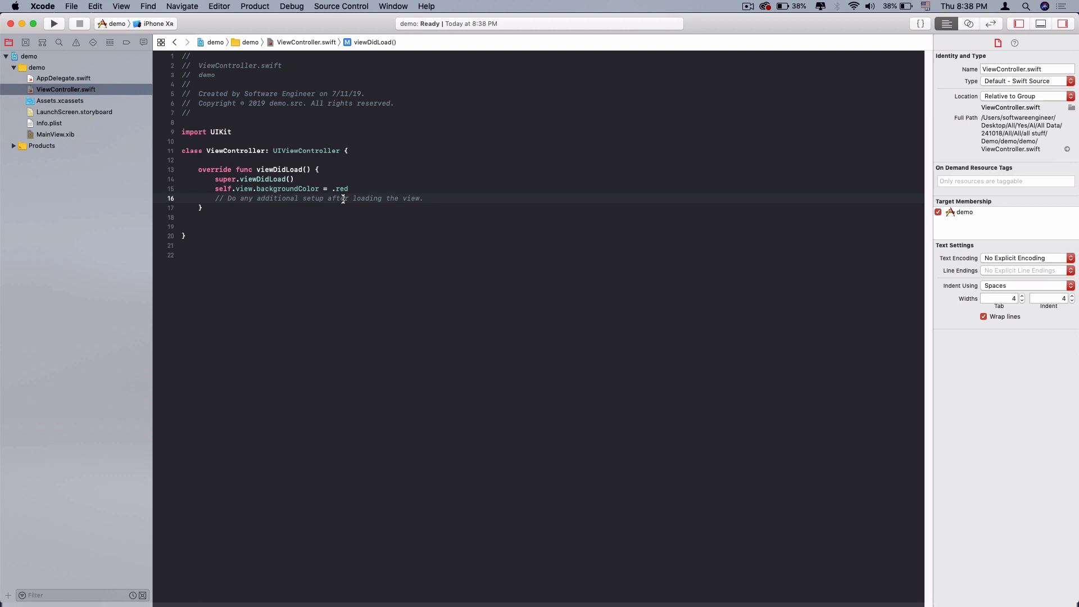
left_click(63, 79)
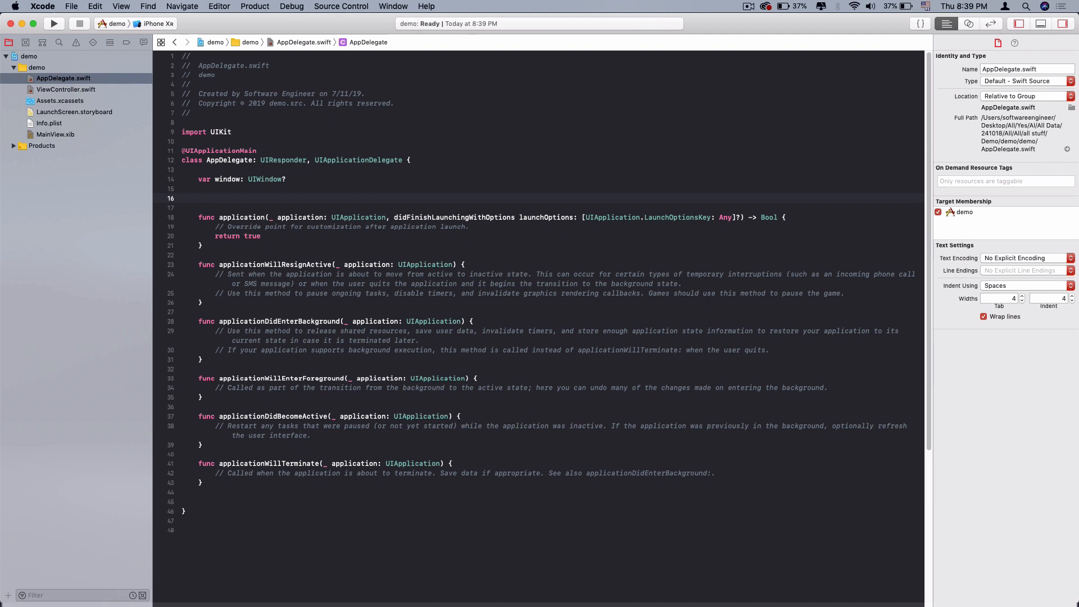
- Declare var nav = UINavigationController(rootViewController:) in didFinishLaunching with a blank line above
left_click(198, 198)
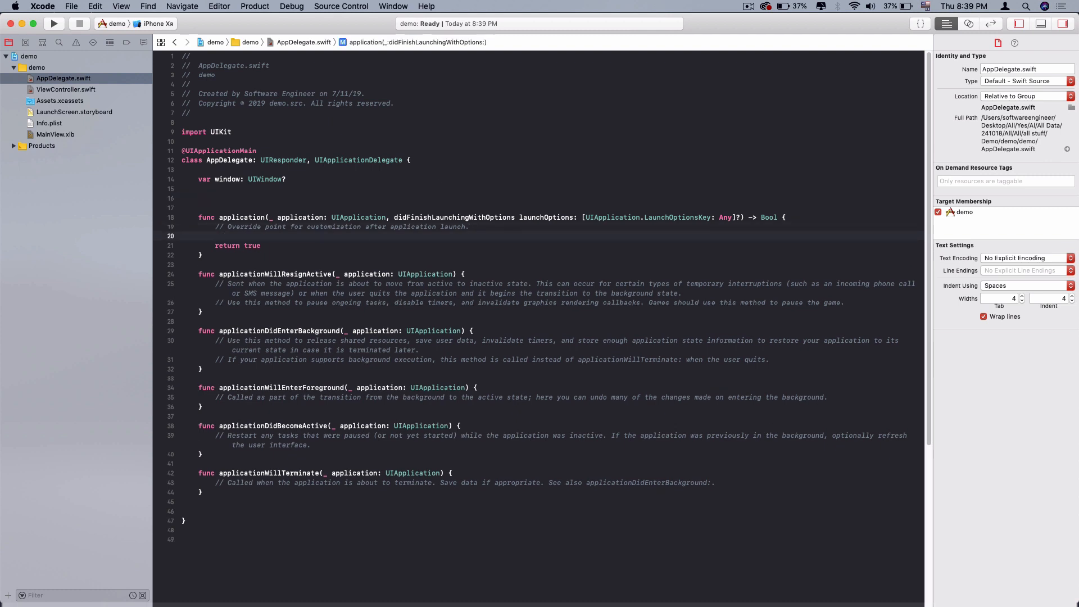
type("var nav =")
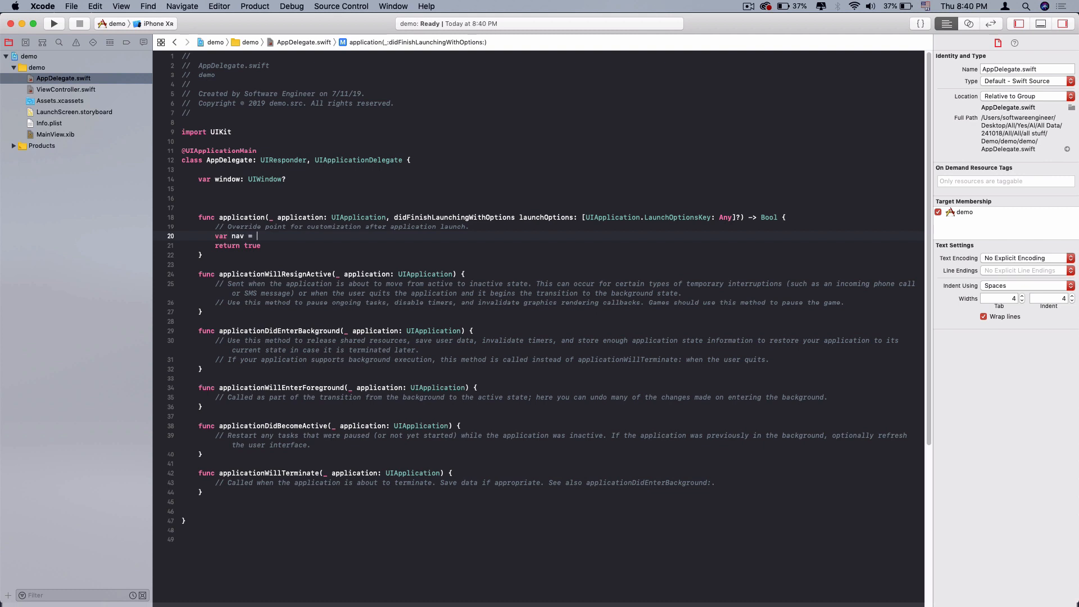
type("UIV")
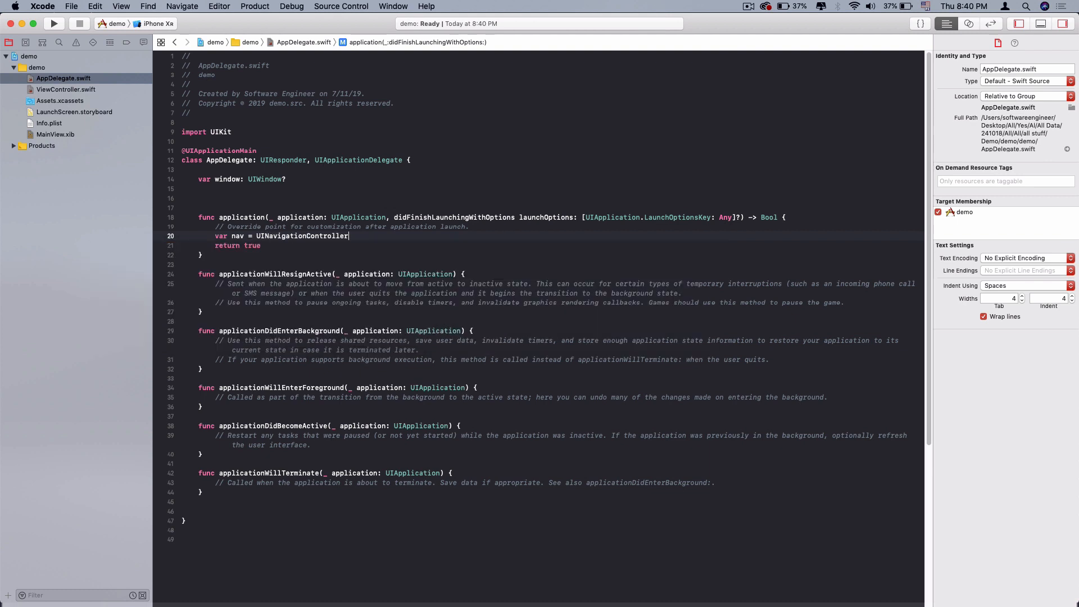
type("(")
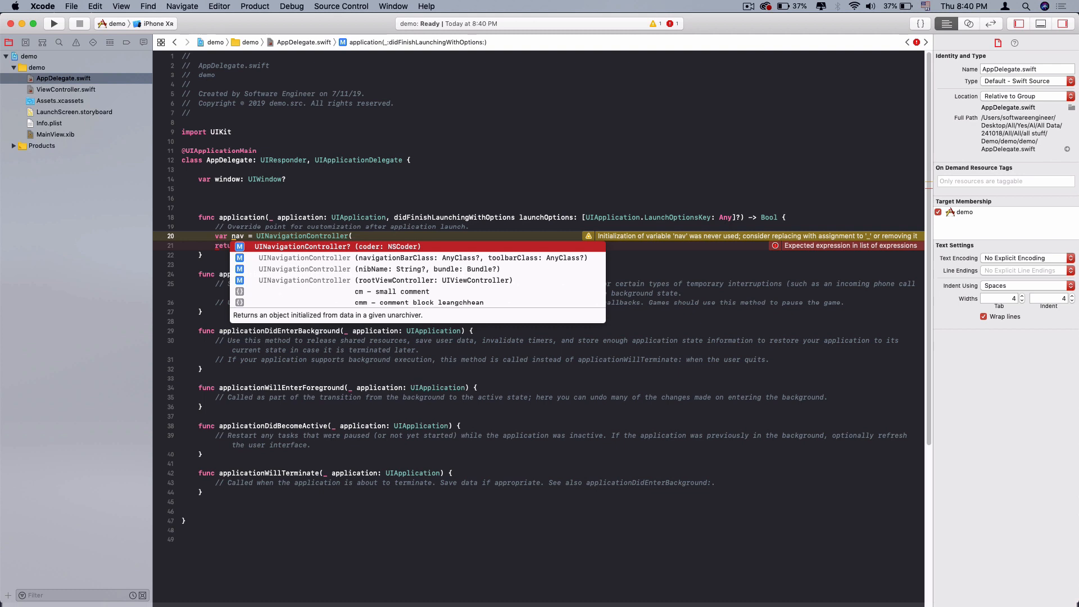
left_click(303, 280)
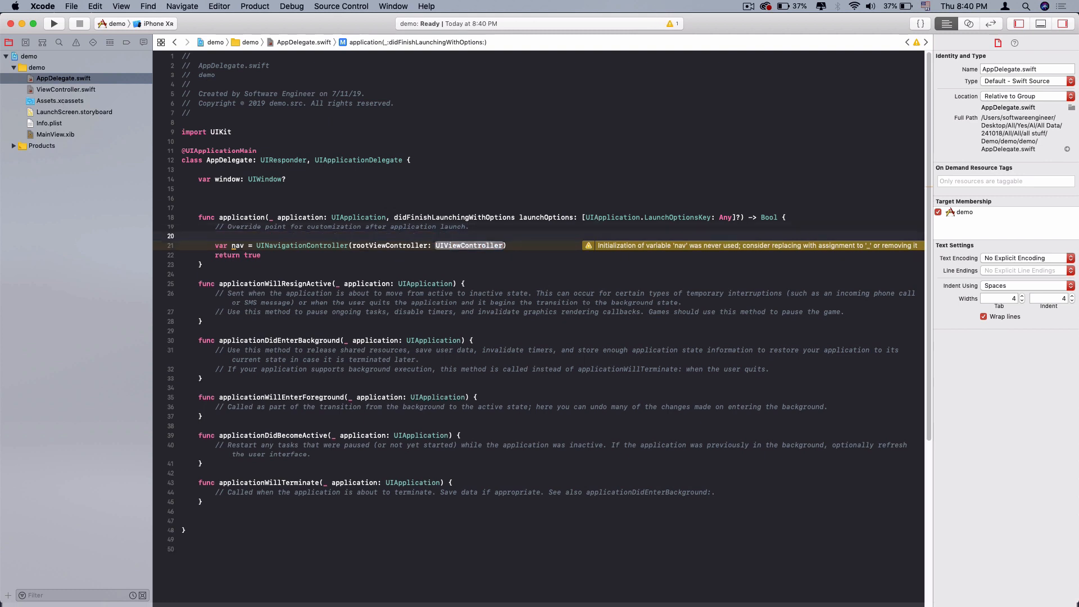
key("Return")
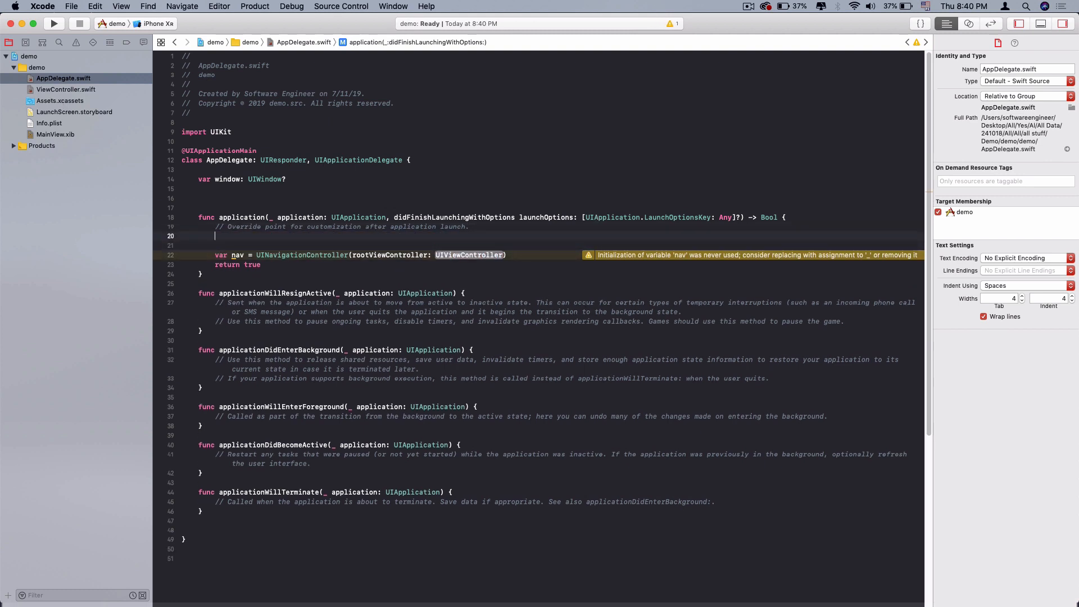
- Declare var mainVC = ViewController(nibName: "MainView", bundle: nil) above the nav declaration
type("var")
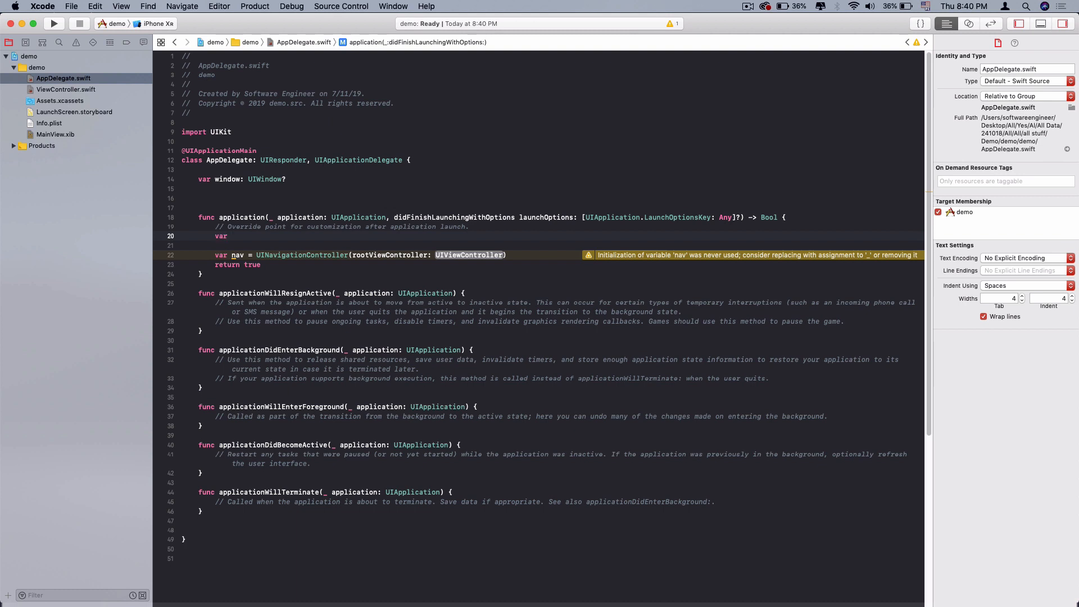
type("mainVC")
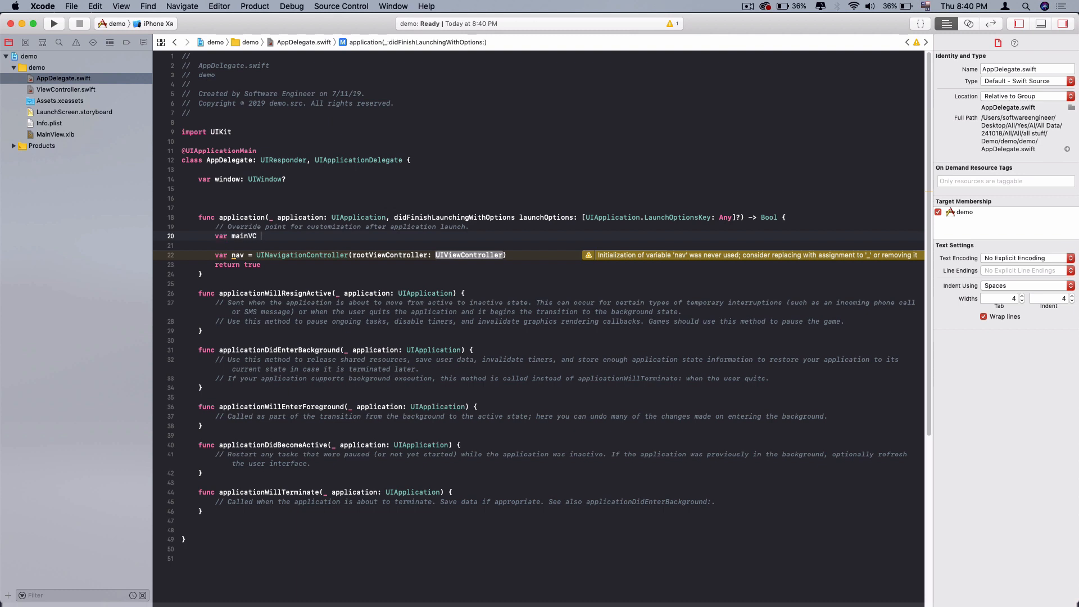
type("= ViewCon")
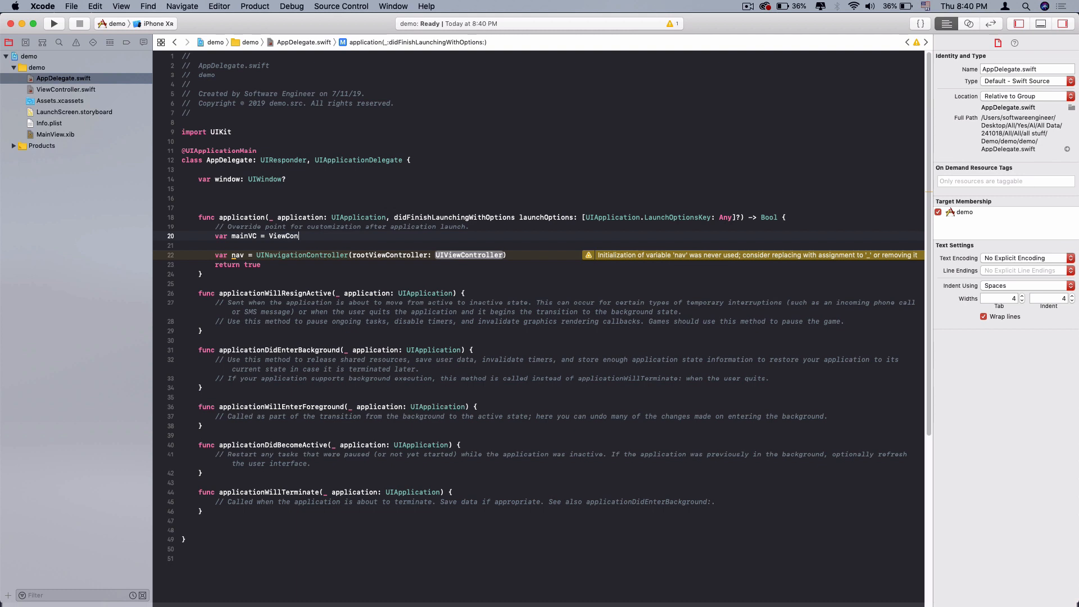
type("troller(nibName: \"\", bundle: Bundle?")
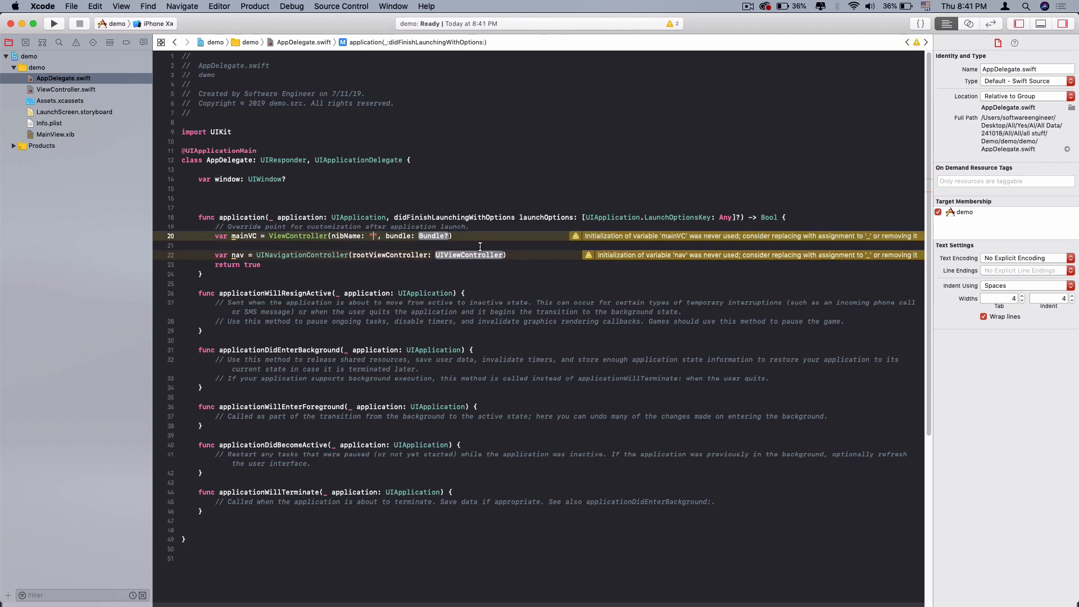
type("MainView")
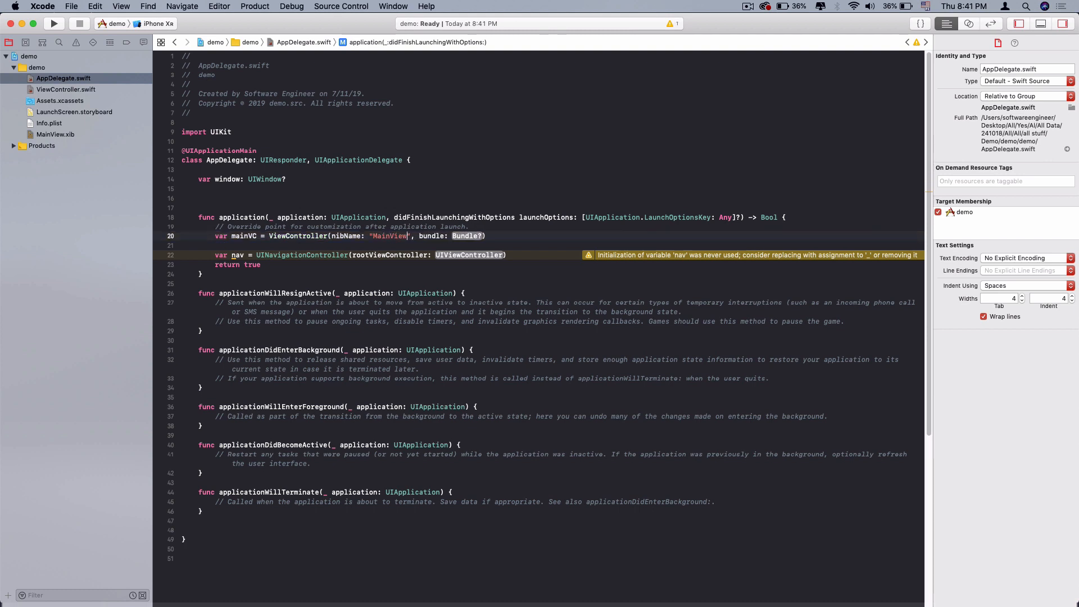
left_click(542, 243)
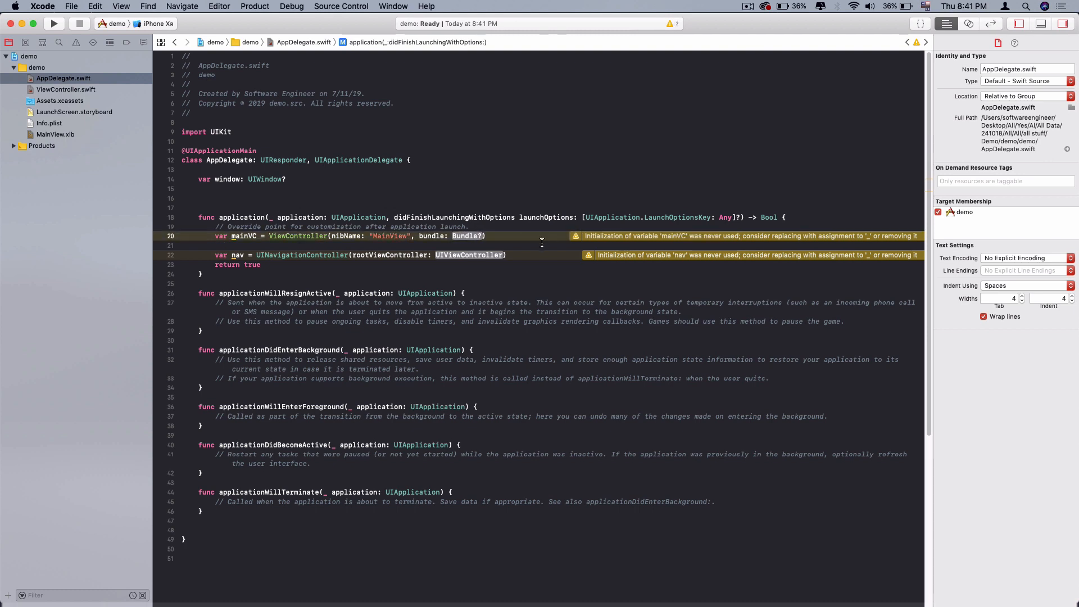
type("nil)var")
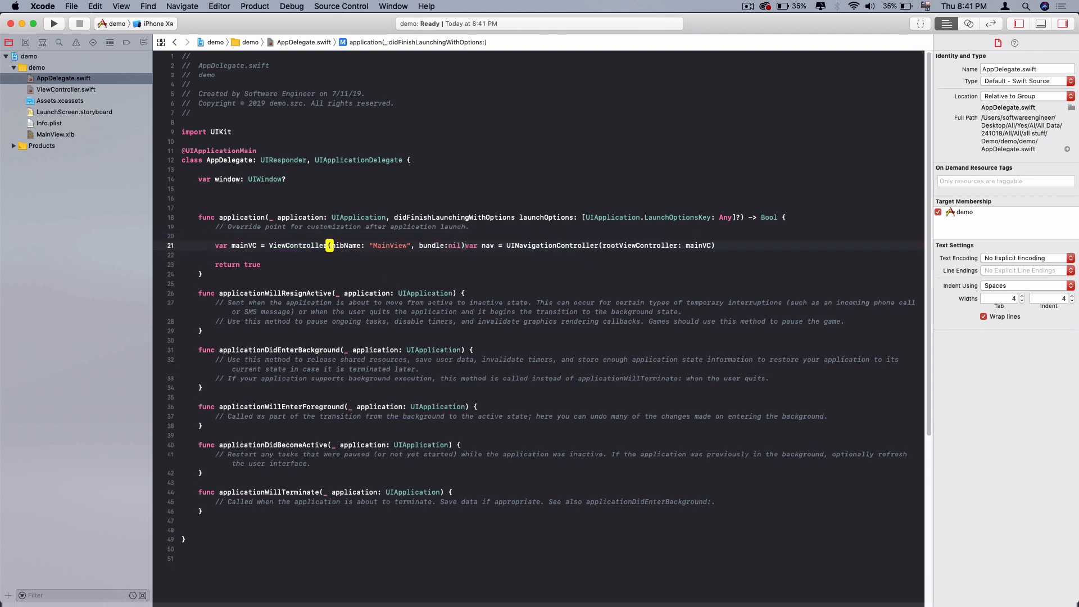
key("Return")
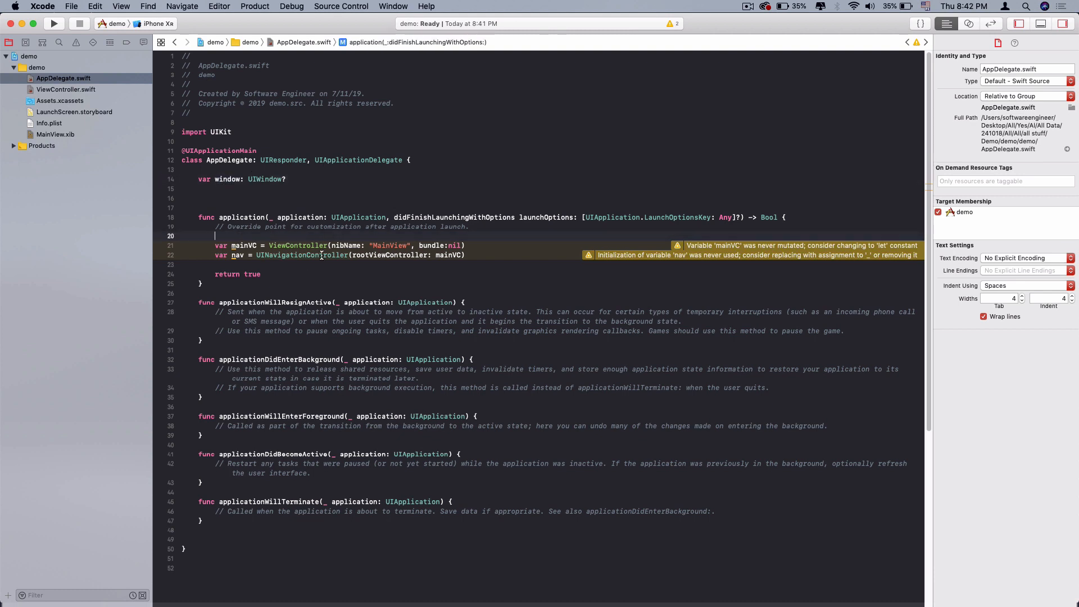
- Assign window = UIWindow(frame: UIScreen.main.bounds)
type("window =")
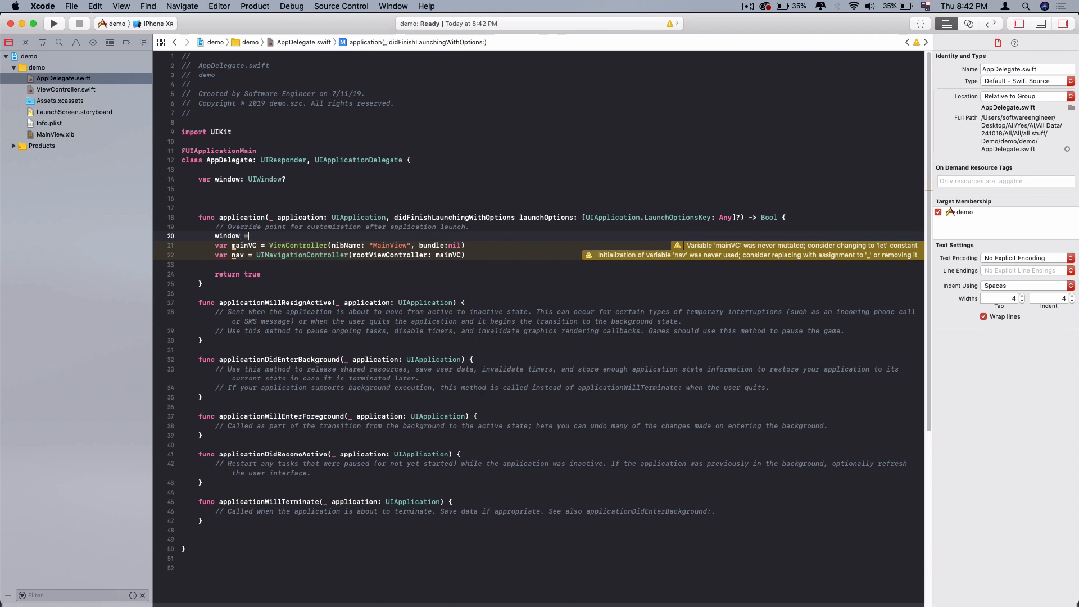
type("UIWindow")
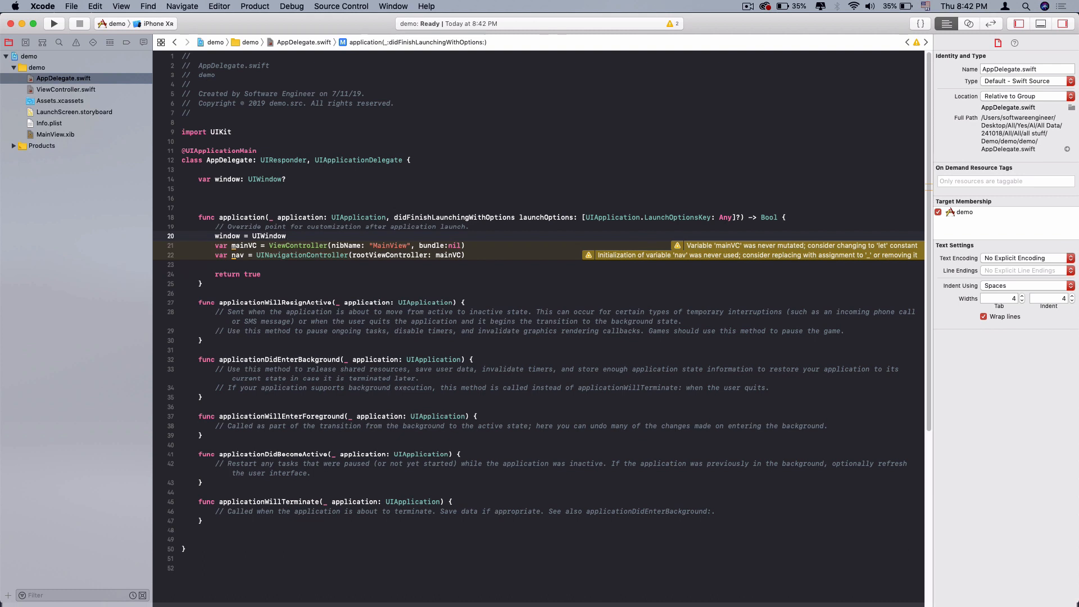
type("(frame: UIS")
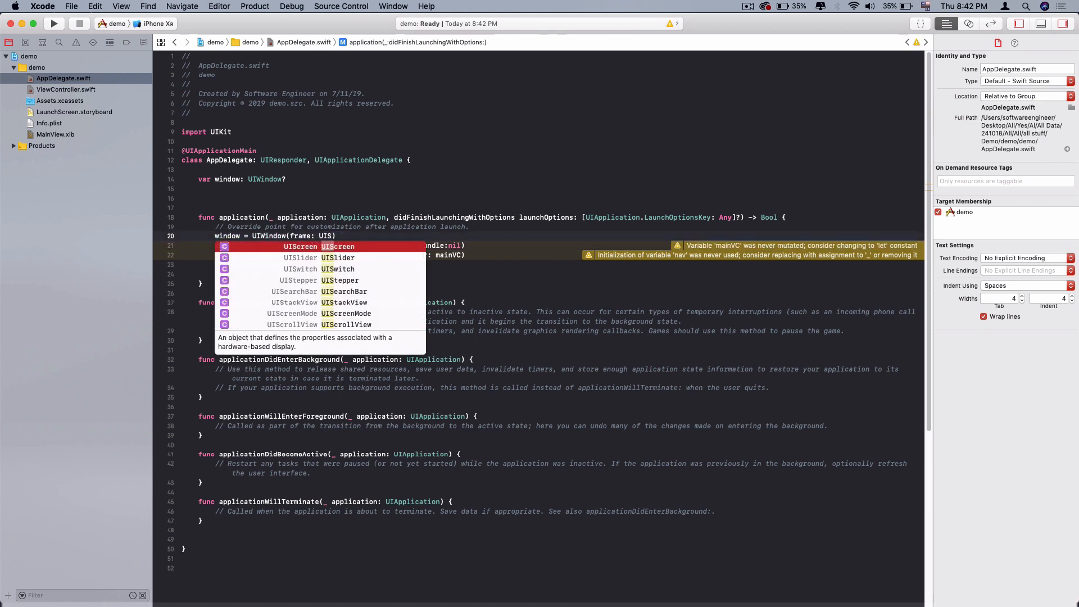
key("Return")
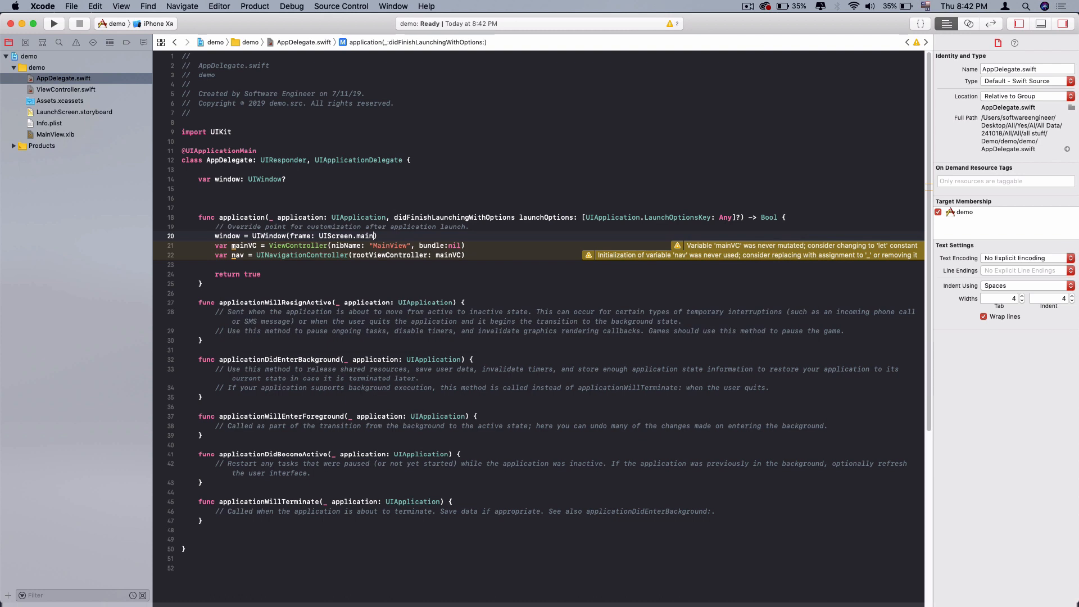
type(".bounds")
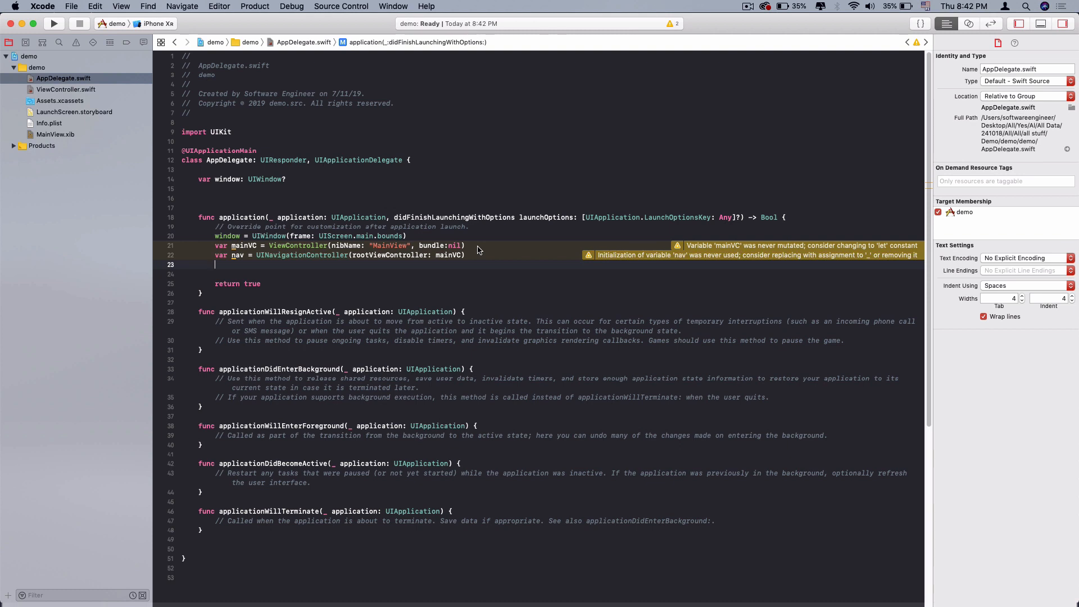
mouse_move(243, 268)
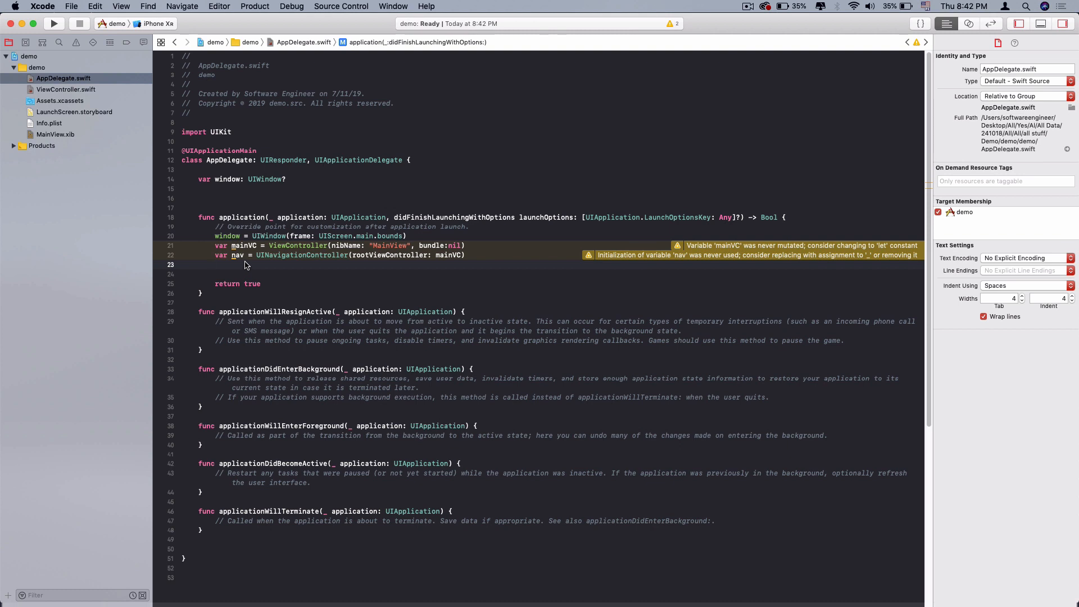
- Add window?.rootViewController = nav and window?.makeKeyAndVisible()
type("window.")
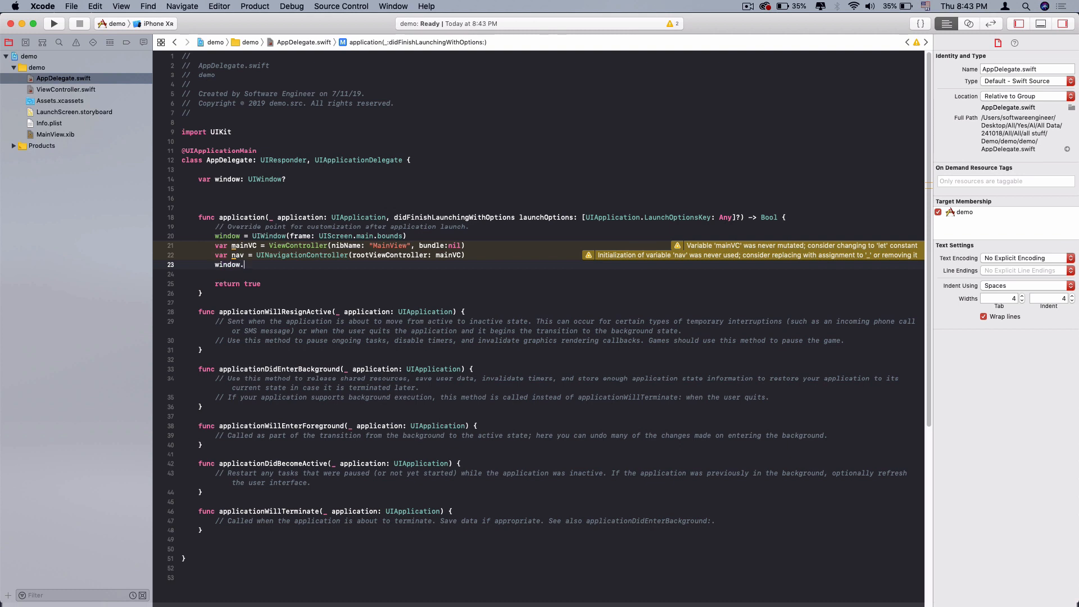
type("?rootViewController")
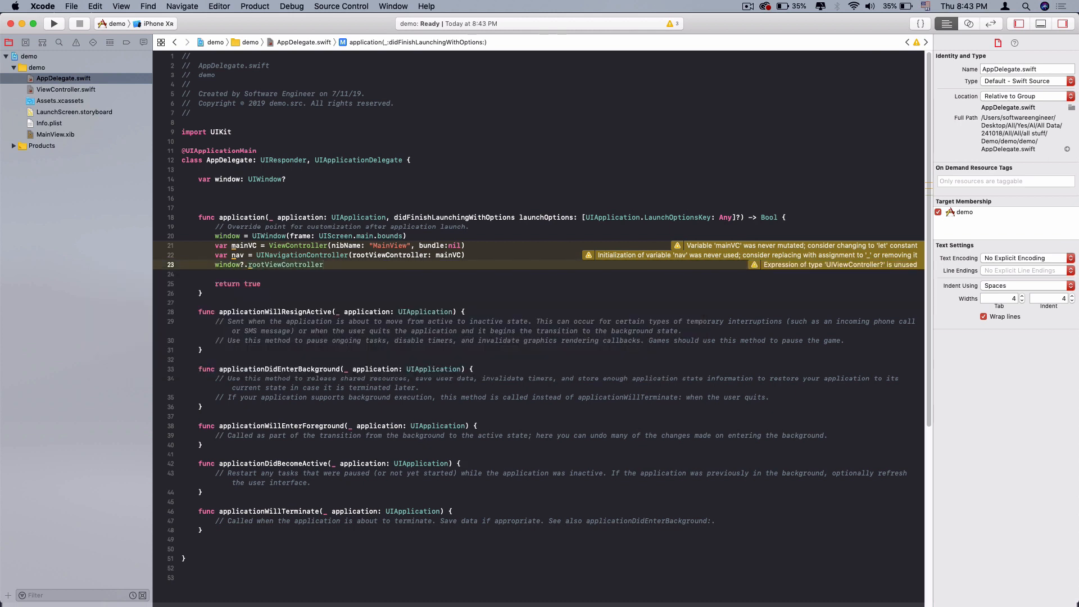
type("=")
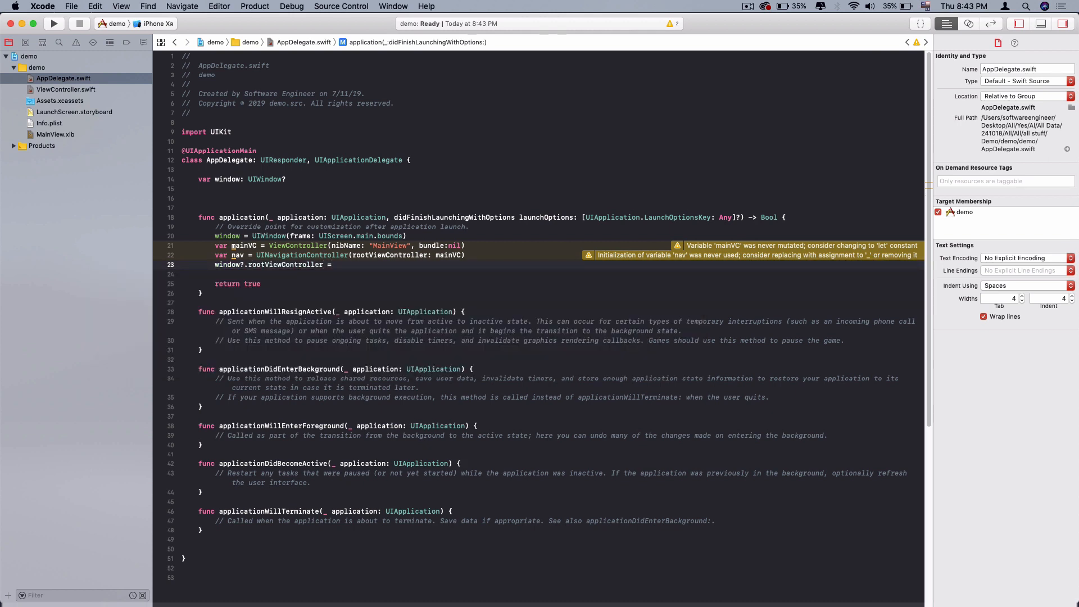
type("nav")
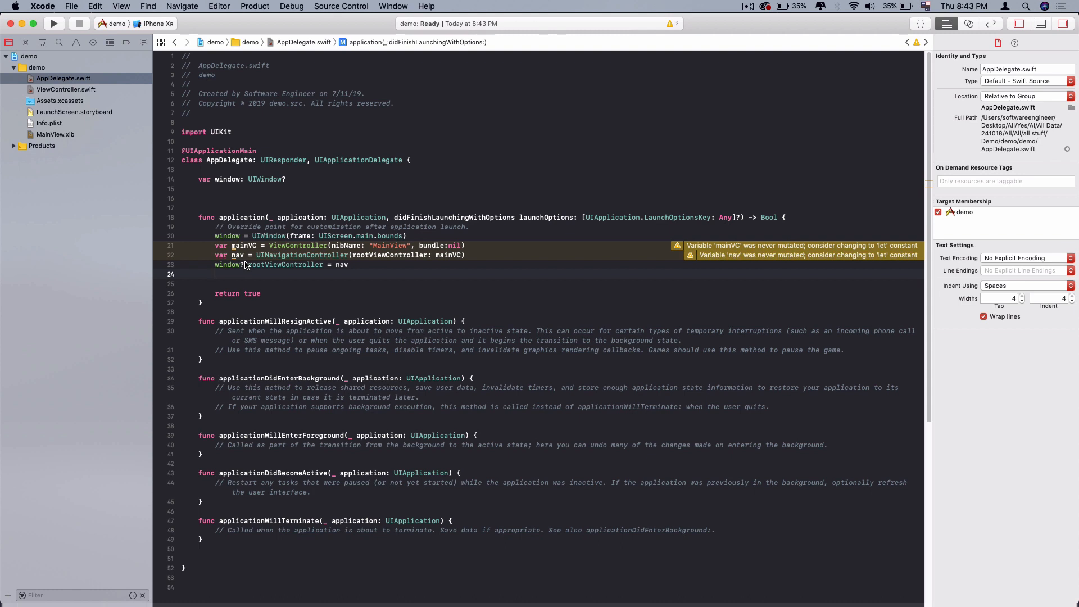
type("window")
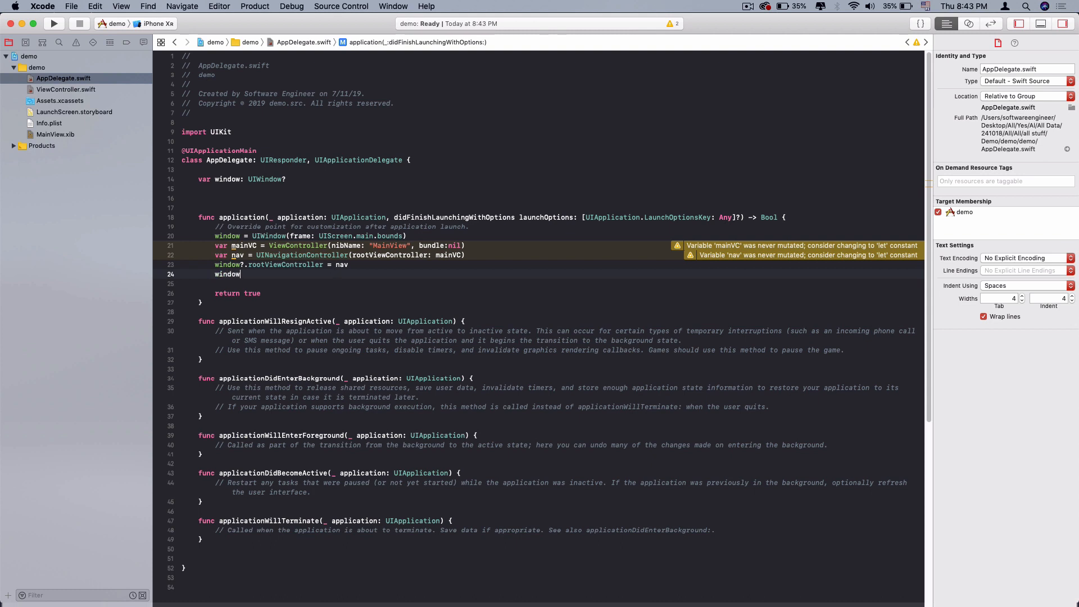
type(".")
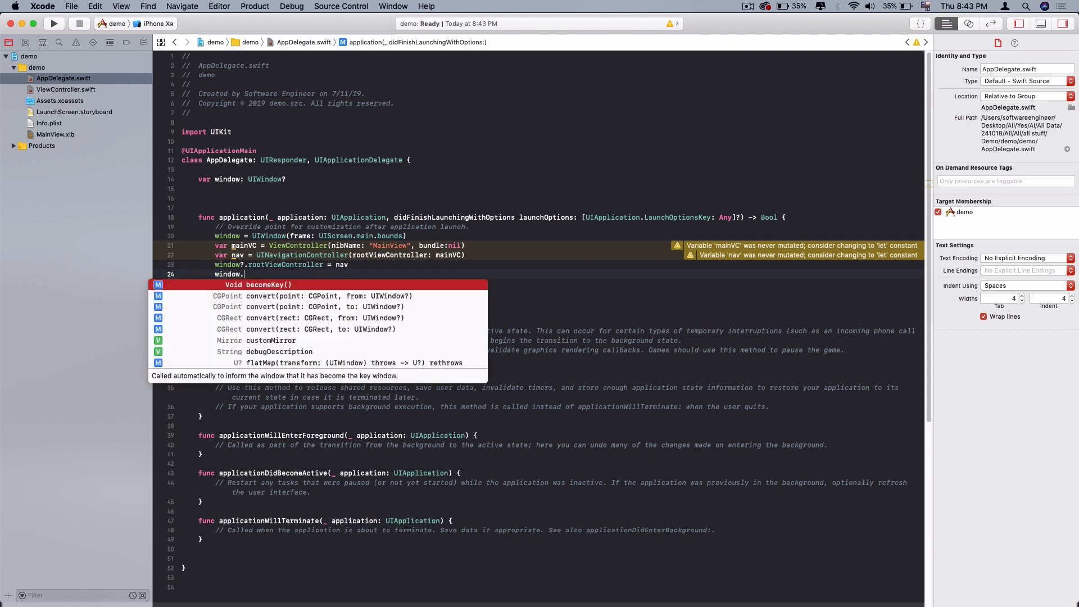
type("makeKeyAndVisible(")
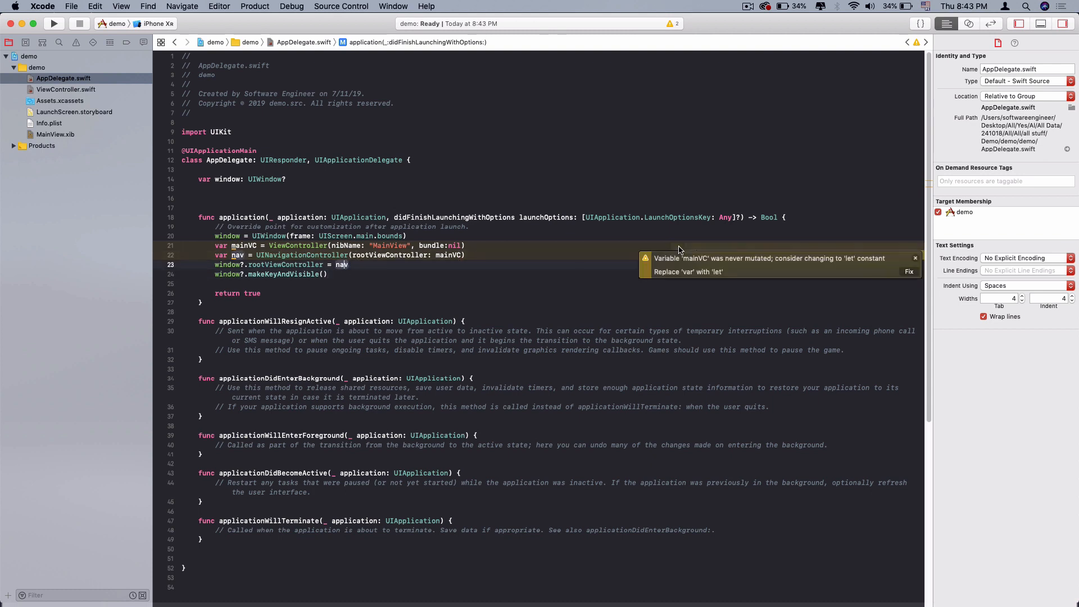
- Apply the let fix-it for mainVC and correct 'naw' to 'nav' on line 23
left_click(909, 271)
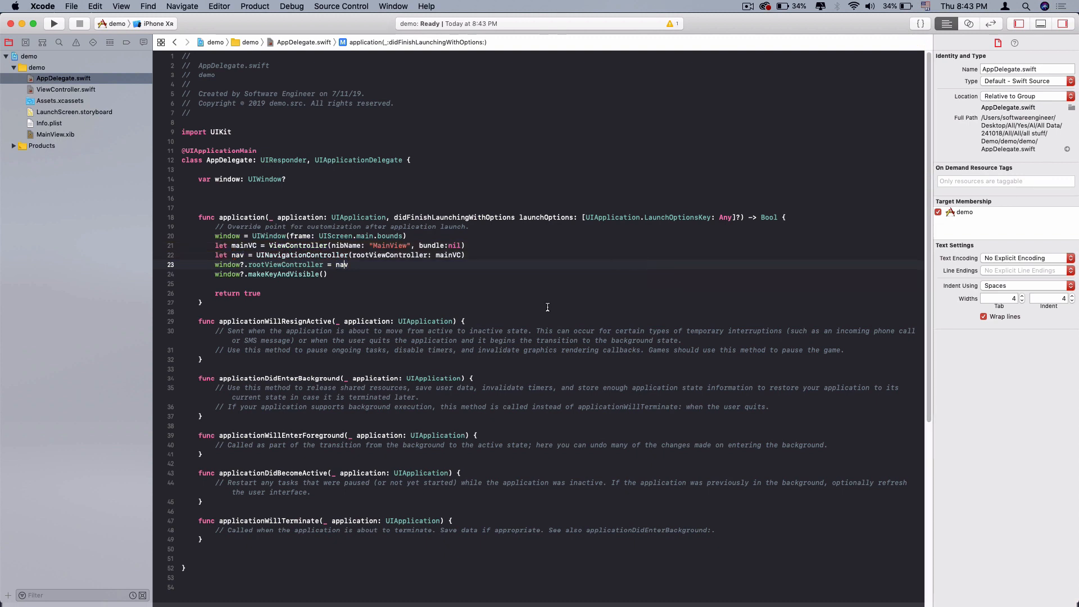
left_click(348, 264)
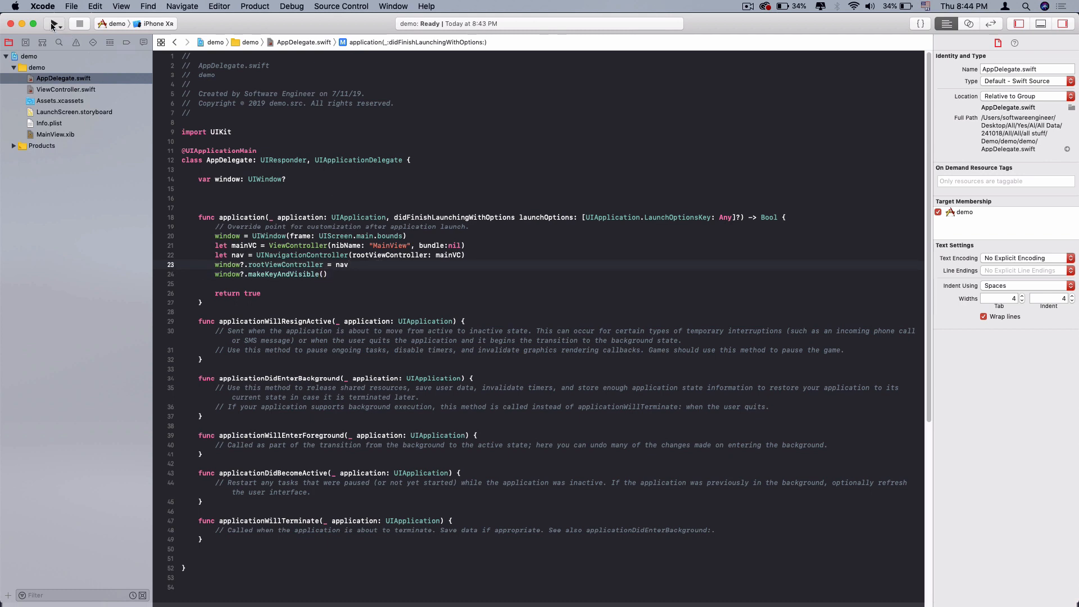
- Build and run the demo app on the iPhone XR simulator with the inspector pane hidden
left_click(53, 25)
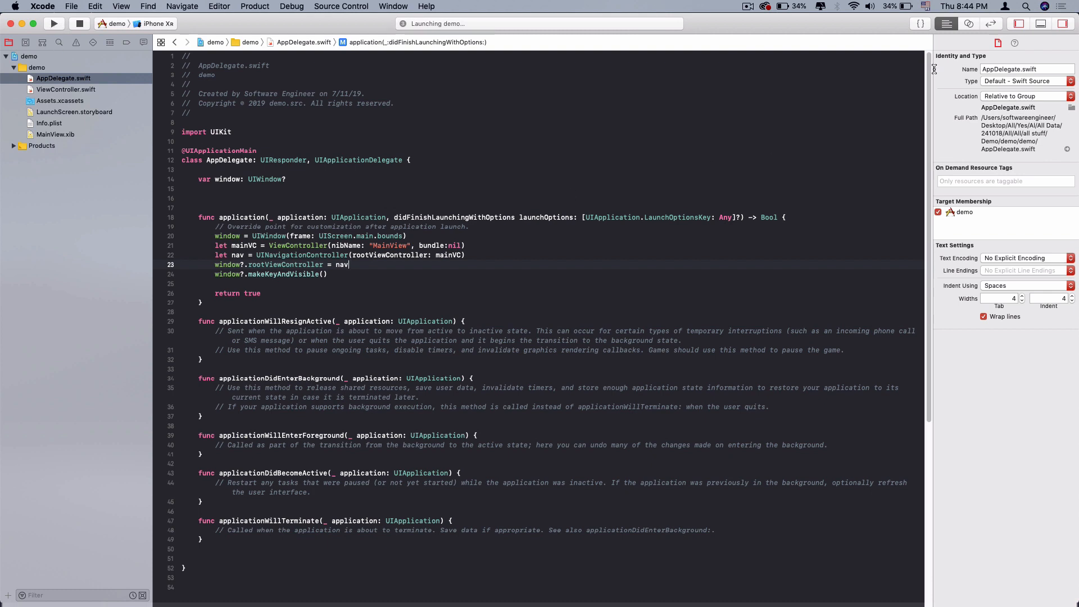
left_click(1046, 24)
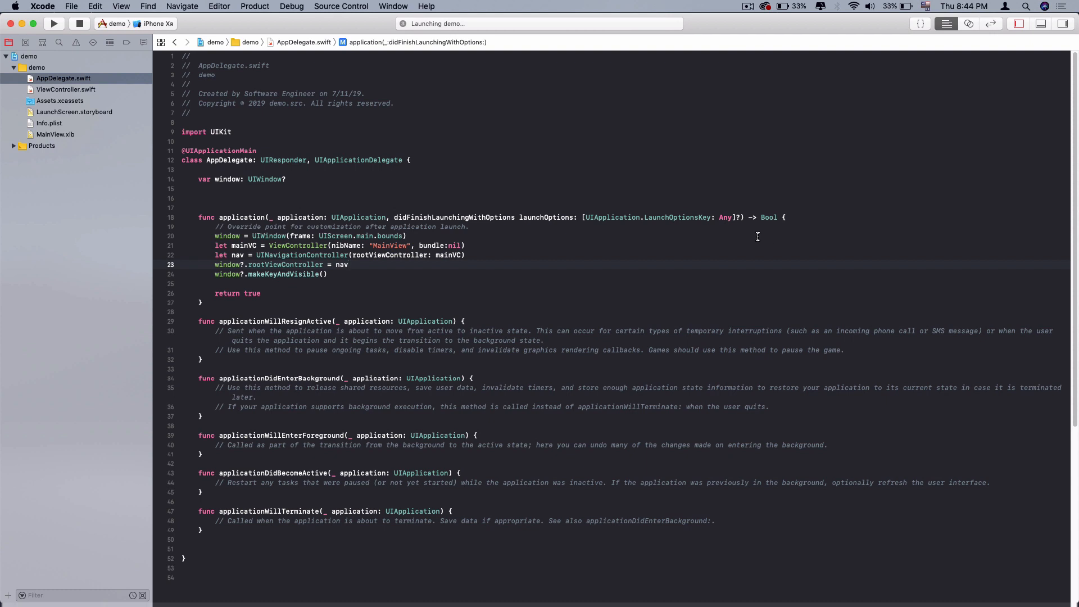
mouse_move(756, 235)
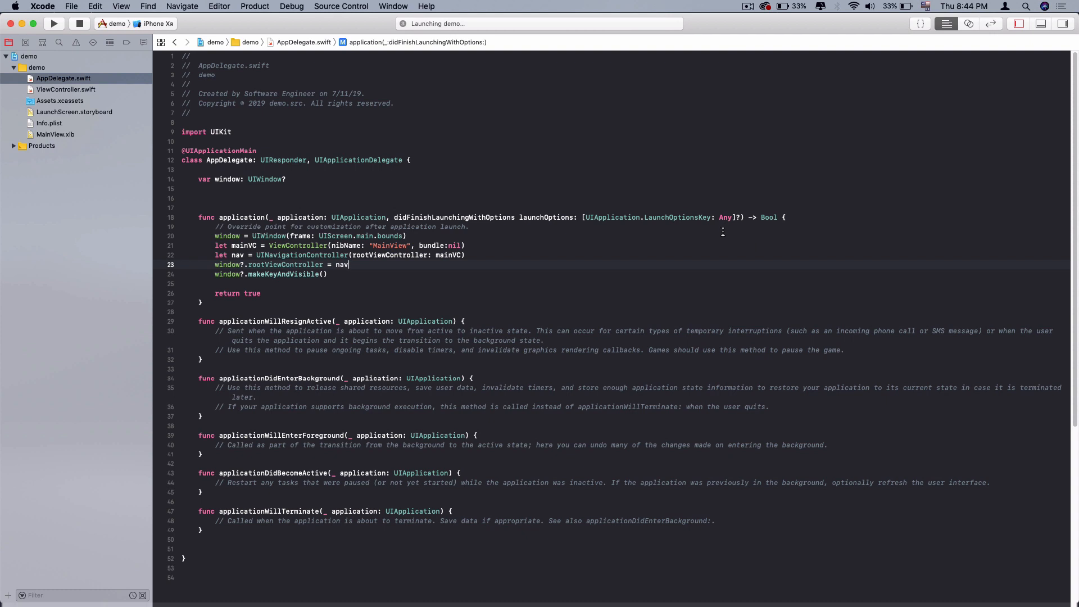
left_click(54, 22)
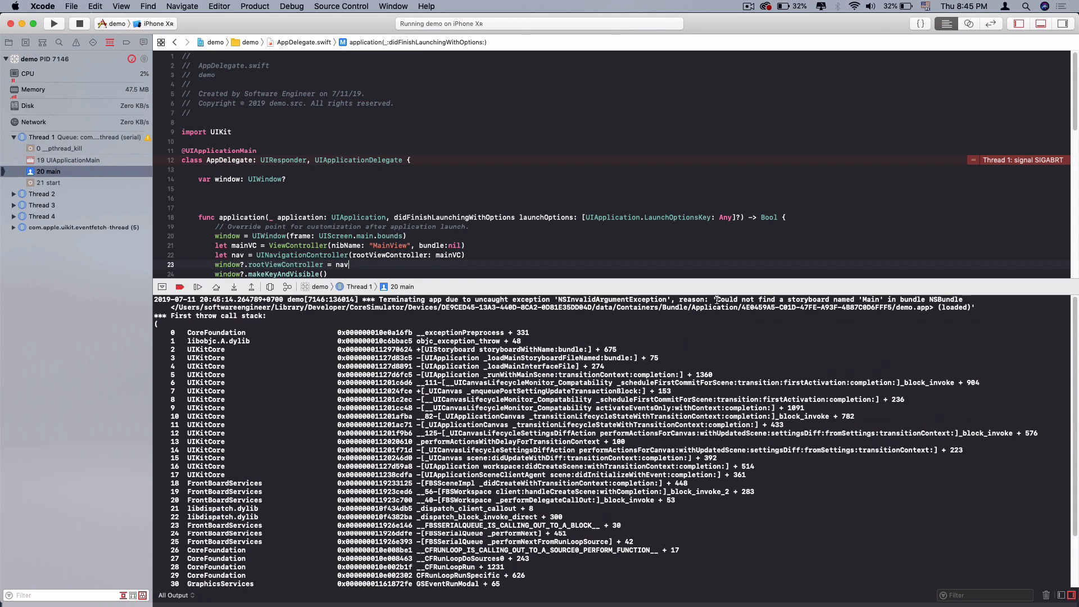
- Highlight the 'Could not find a storyboard named Main' error and stop the crashed run
left_click_drag(716, 299, 843, 299)
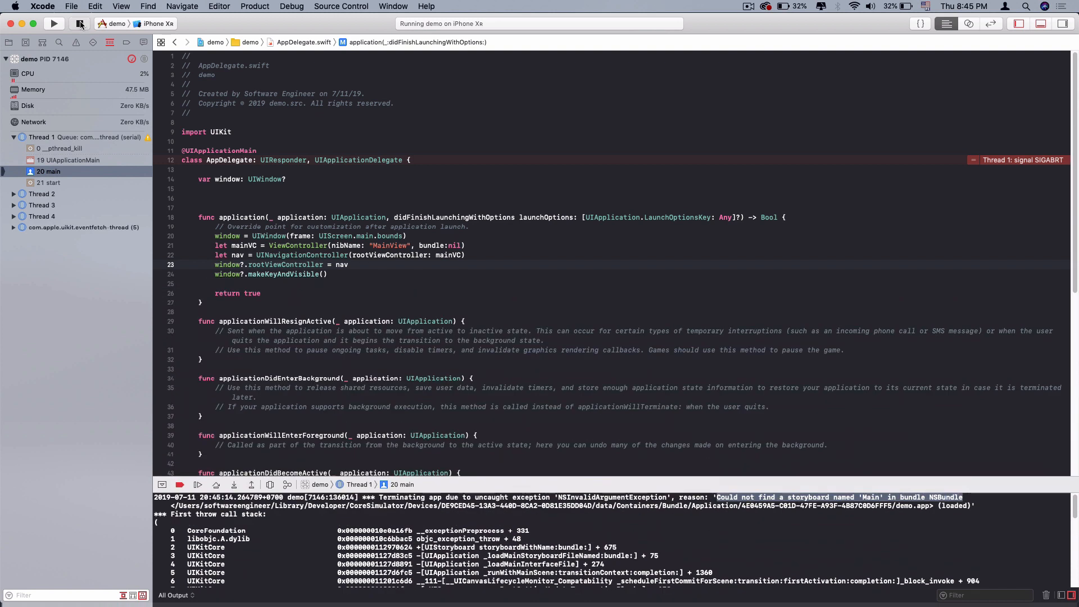
left_click(81, 23)
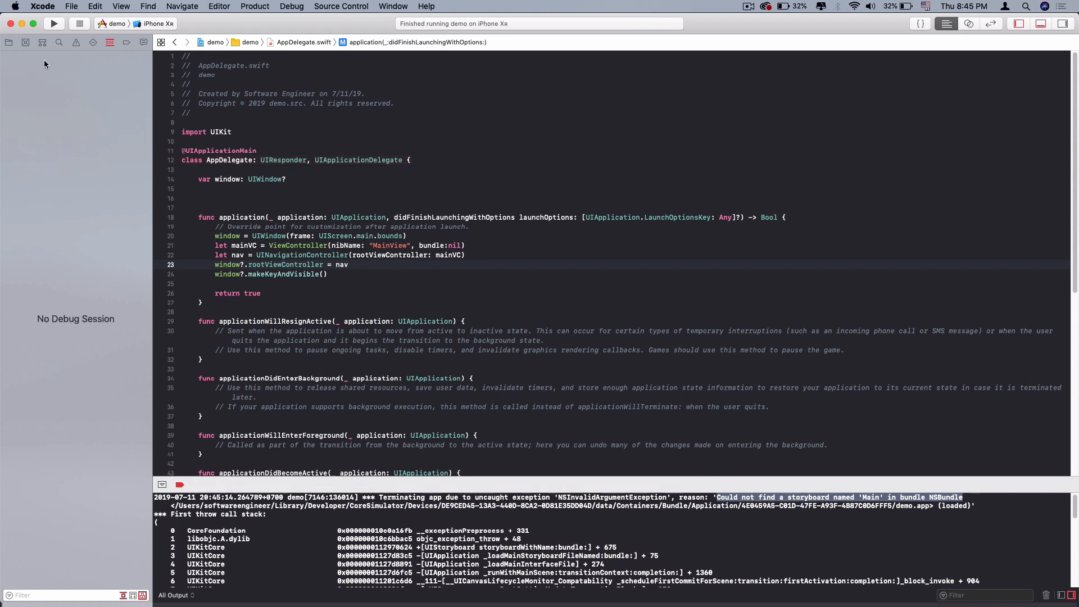
- Set the demo target's Main Interface to LaunchScreen.storyboard in General settings
left_click(7, 42)
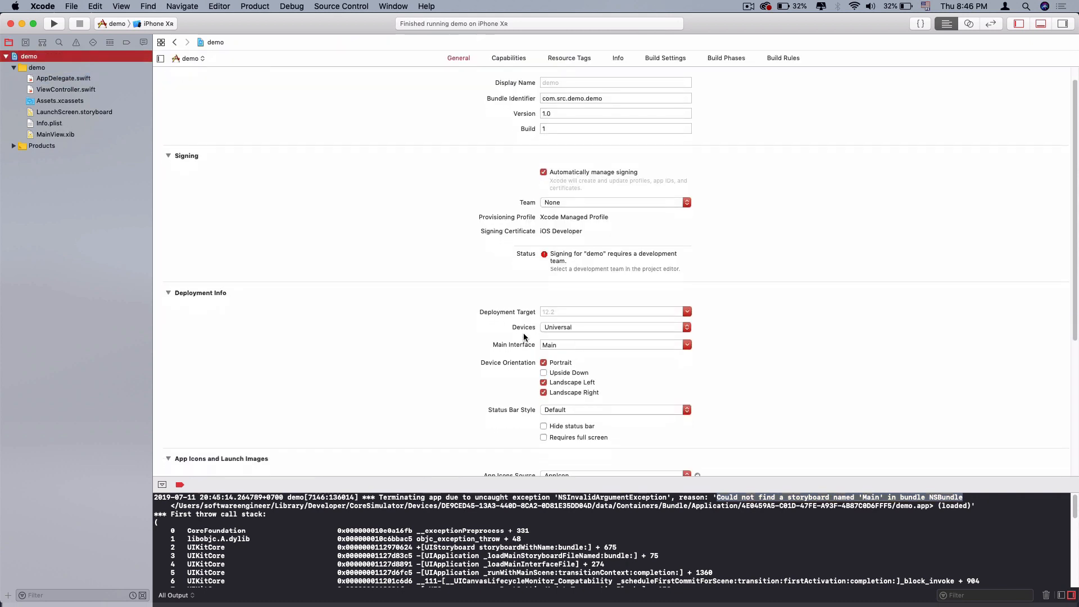
left_click(608, 346)
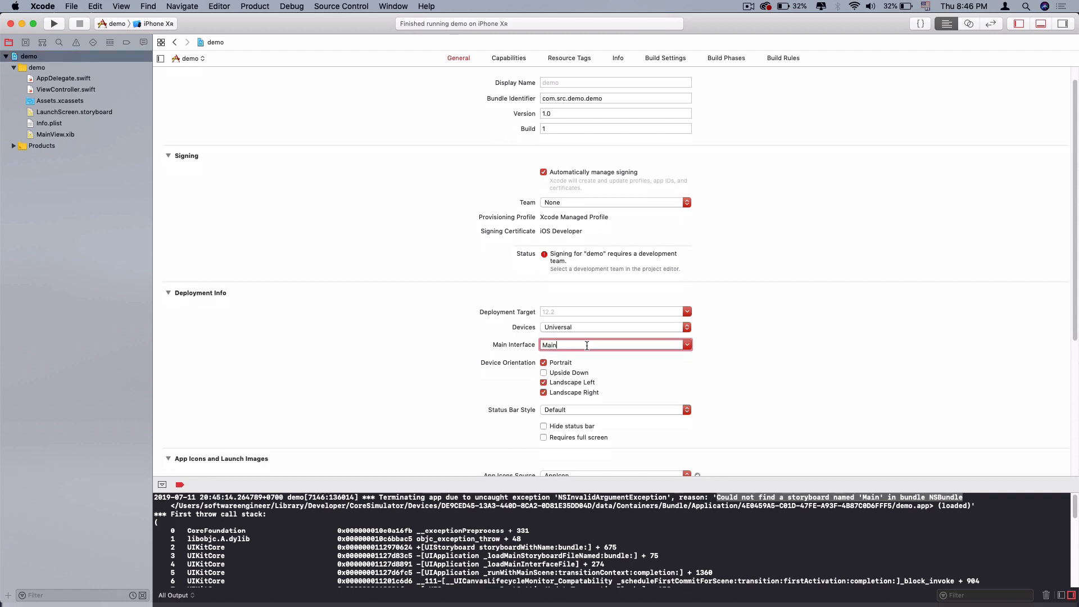
left_click(687, 345)
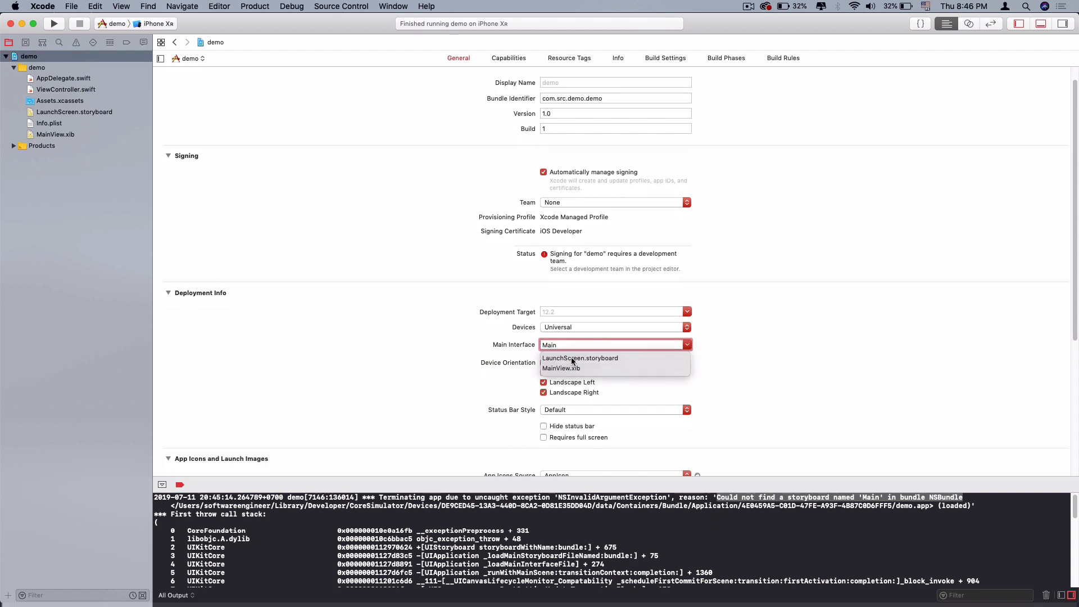
left_click(580, 359)
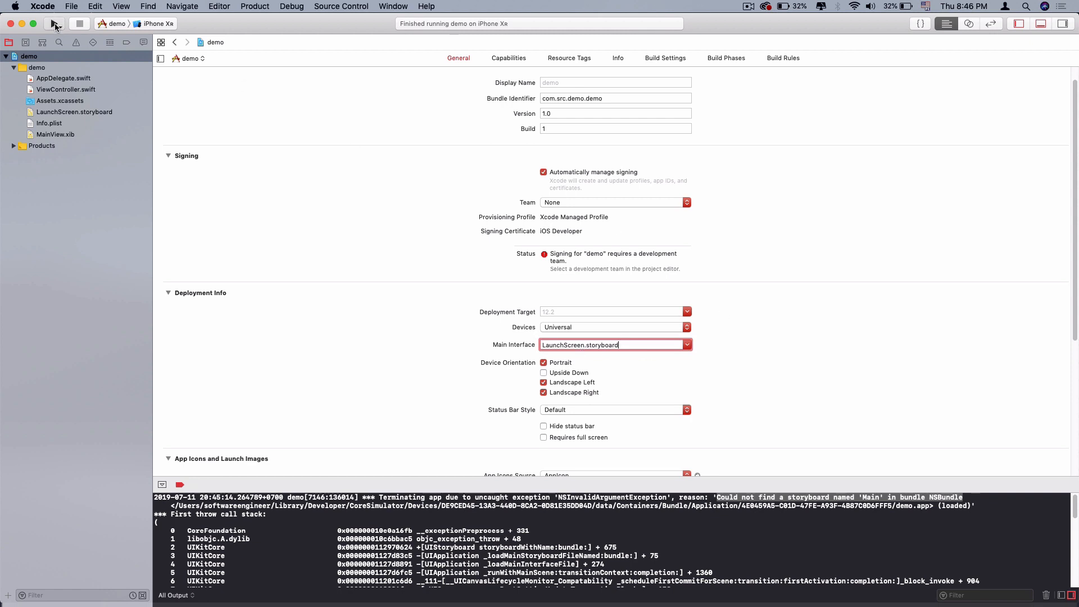
- Build and run the app again so it shows a red screen in Simulator
left_click(54, 24)
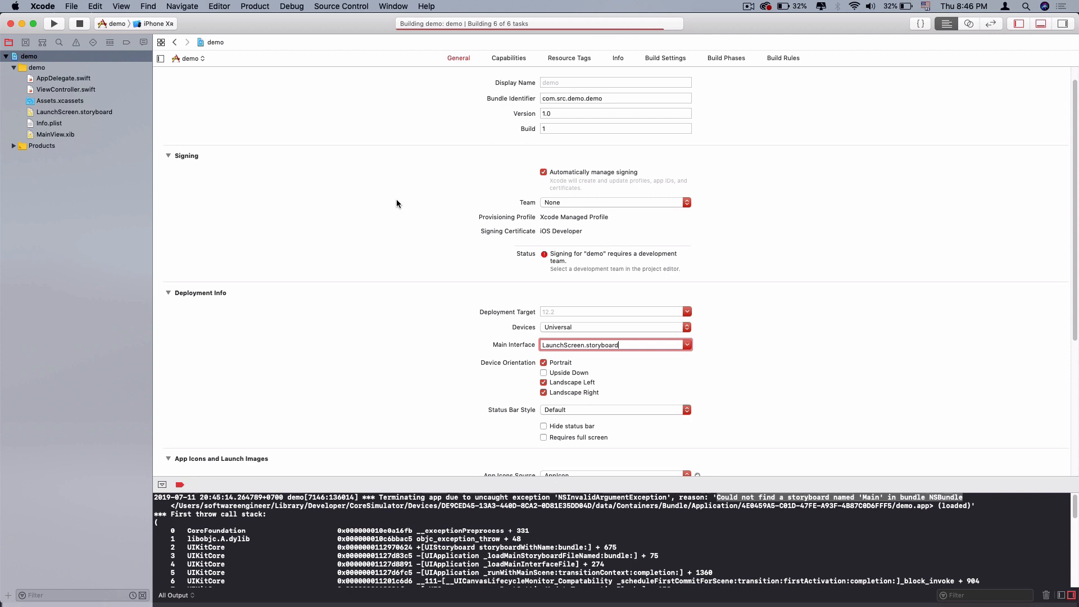
left_click(54, 23)
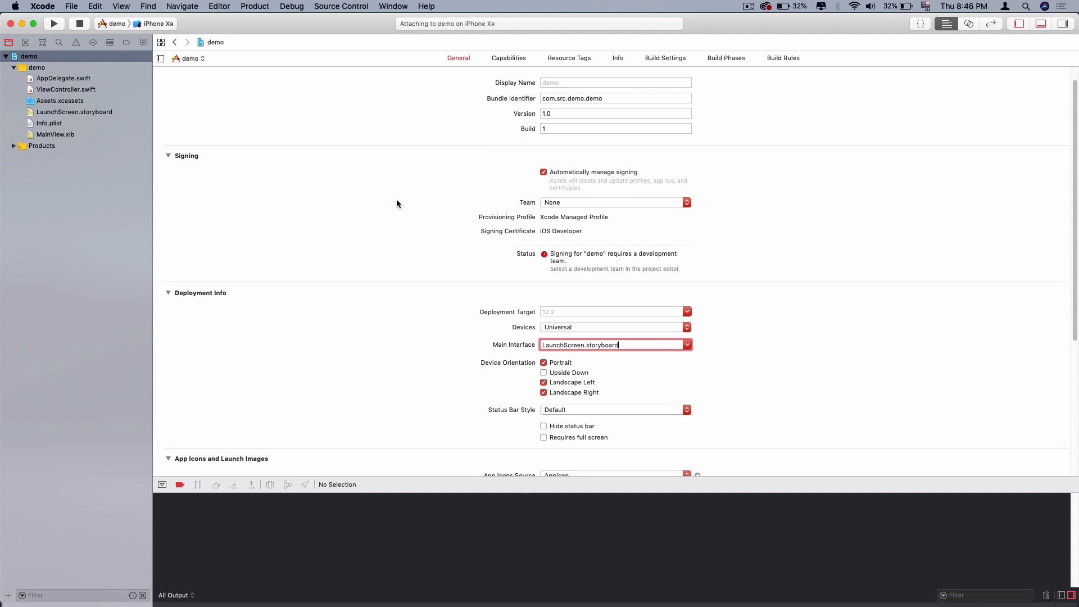
left_click(54, 24)
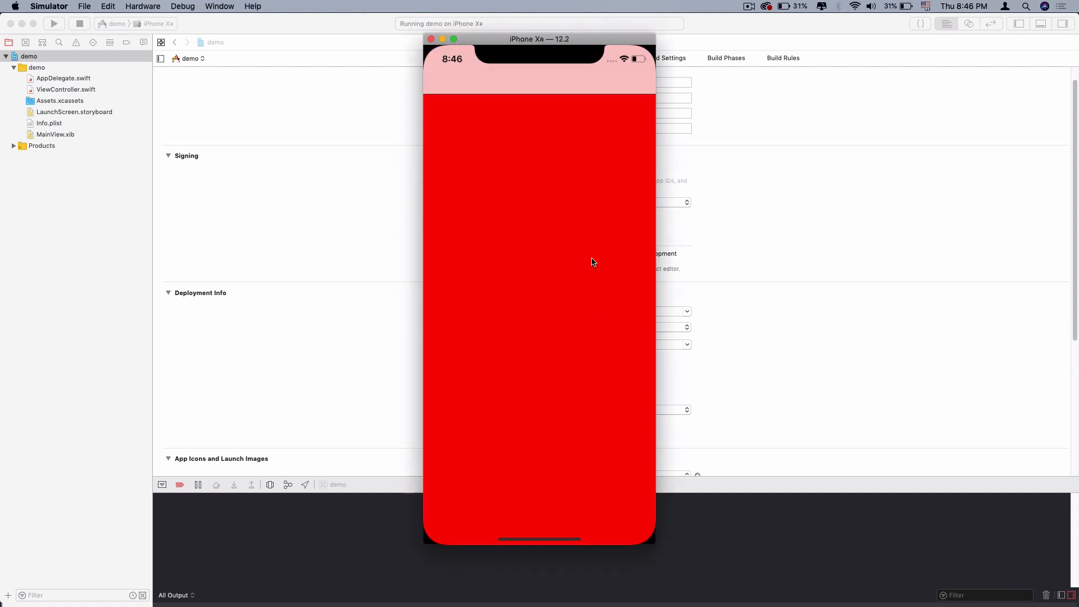
mouse_move(525, 259)
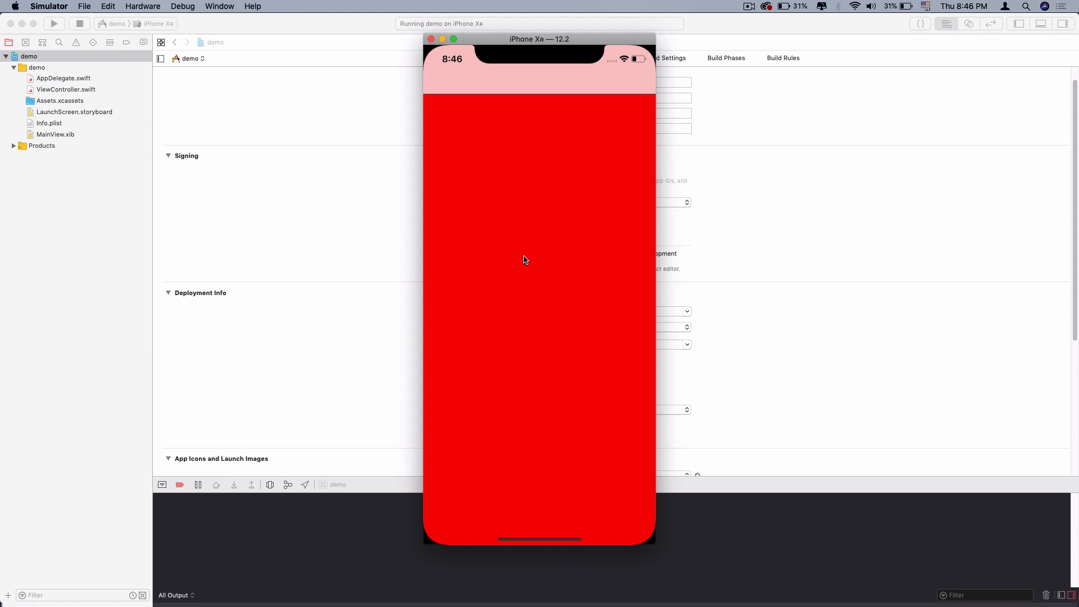
mouse_move(564, 90)
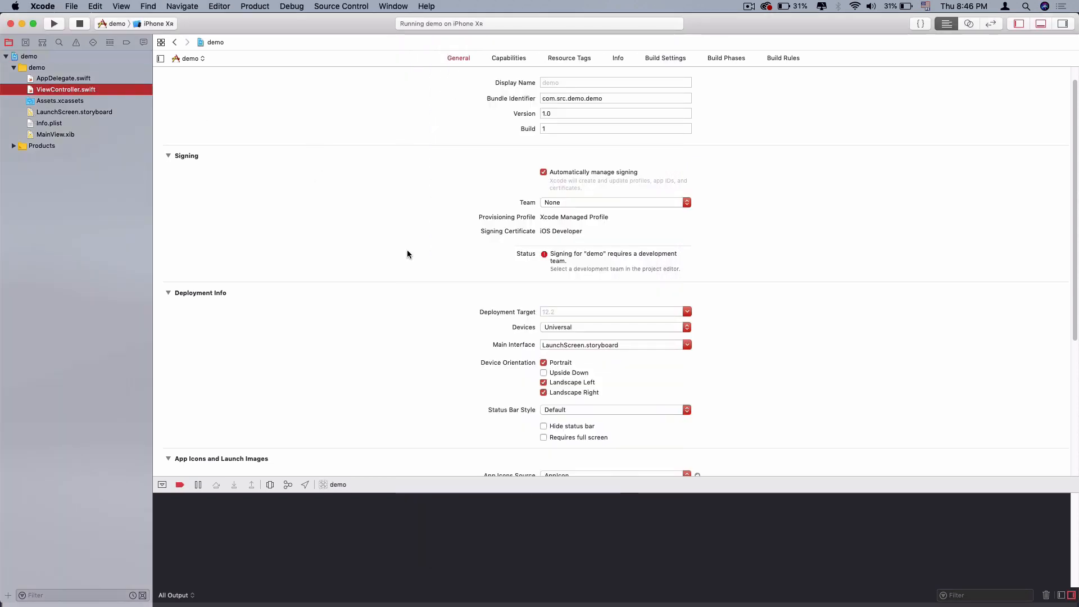
- Add self.title = "Demo App" in viewDidLoad of ViewController.swift
left_click(66, 90)
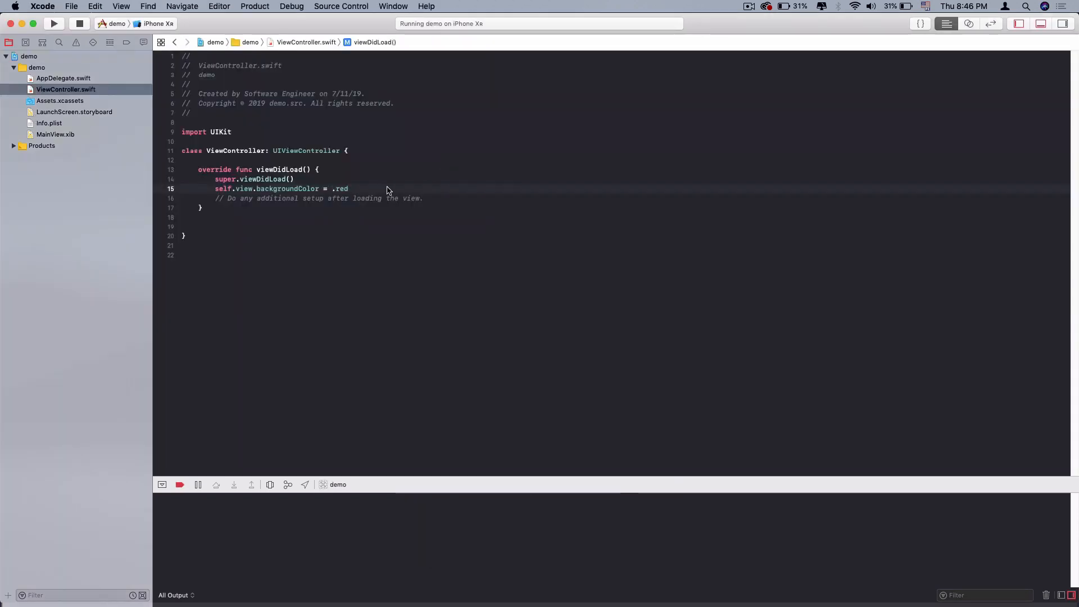
type("self.title")
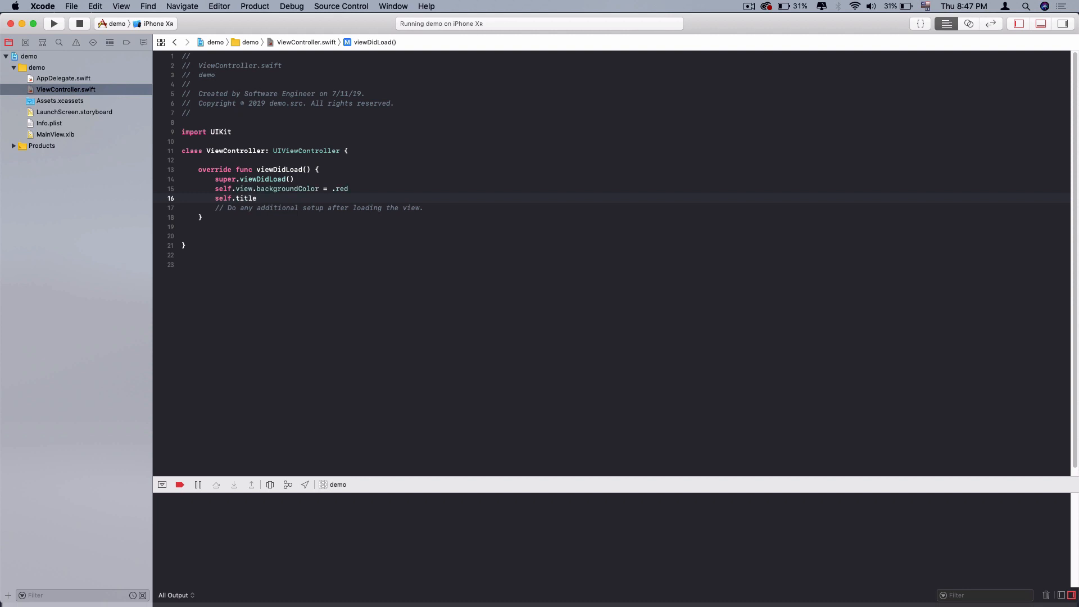
type("= \"\"")
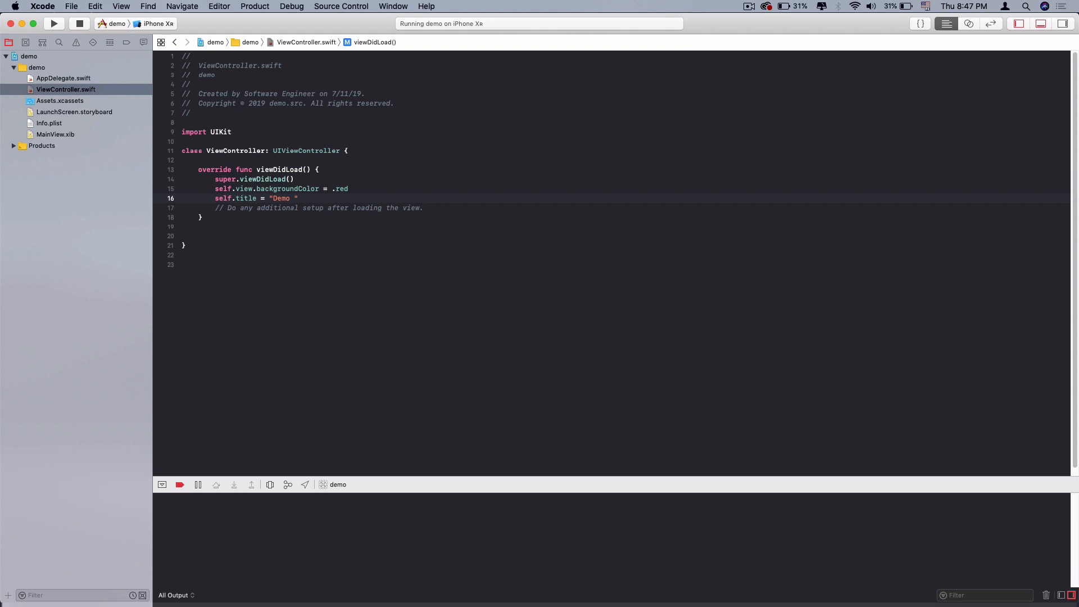
type("App")
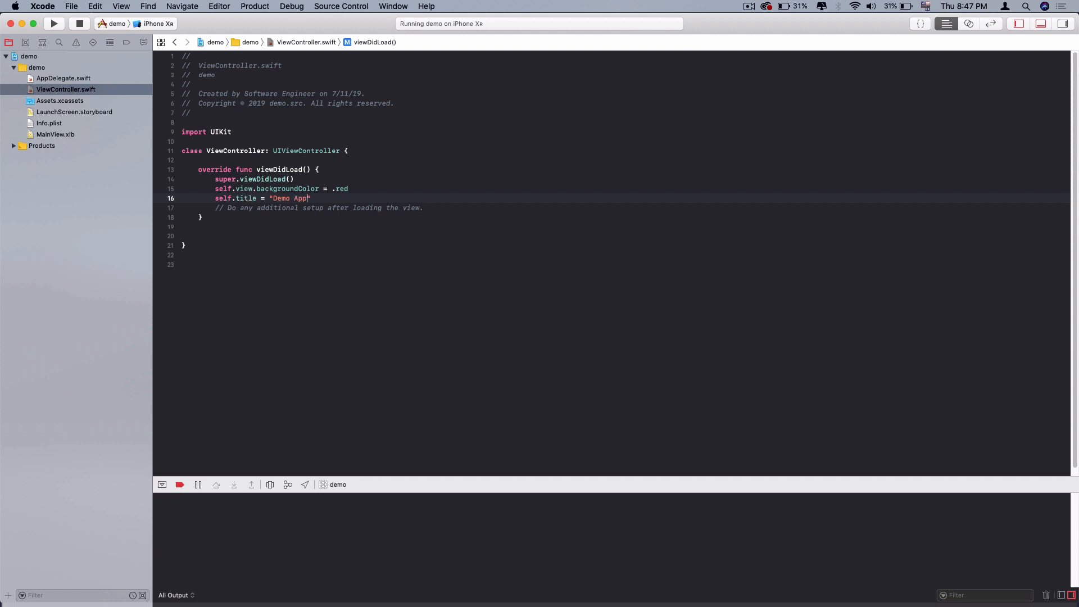
- Relaunch the app, replacing the running instance, to show the Demo App title
left_click(54, 24)
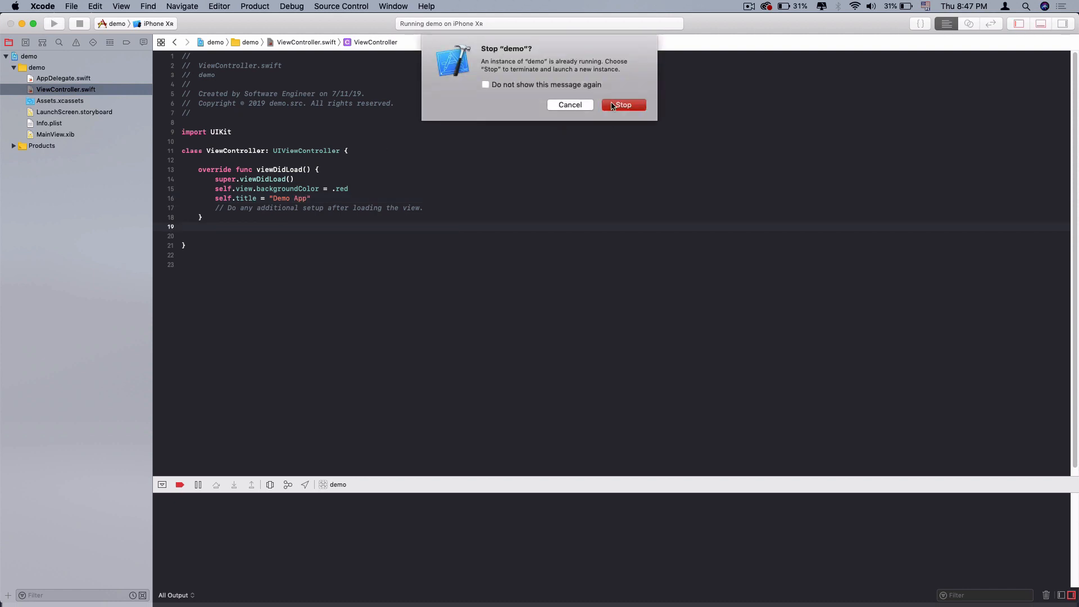
left_click(623, 106)
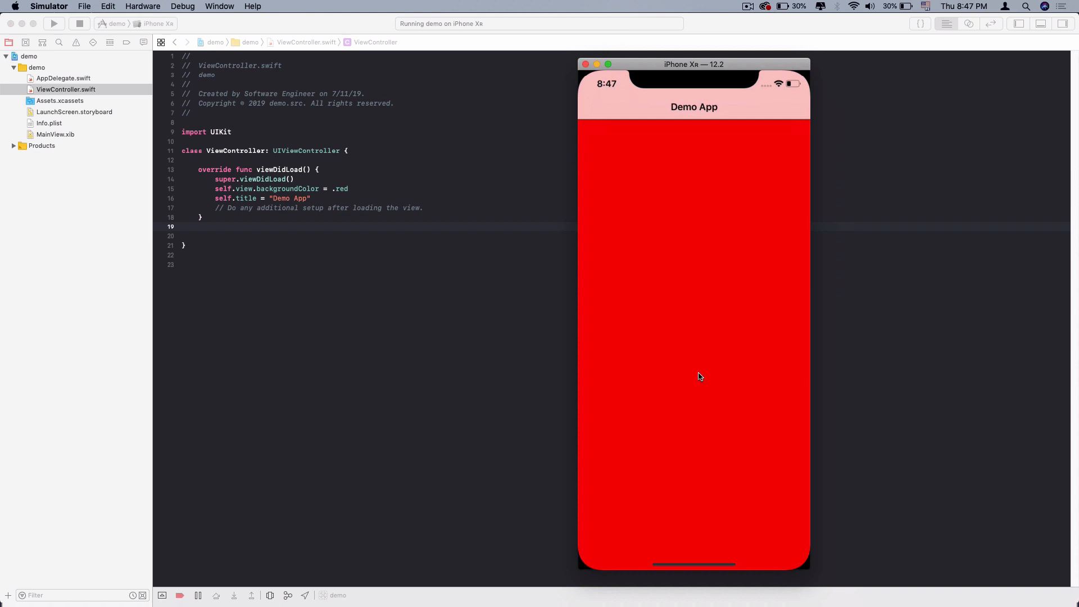
mouse_move(698, 377)
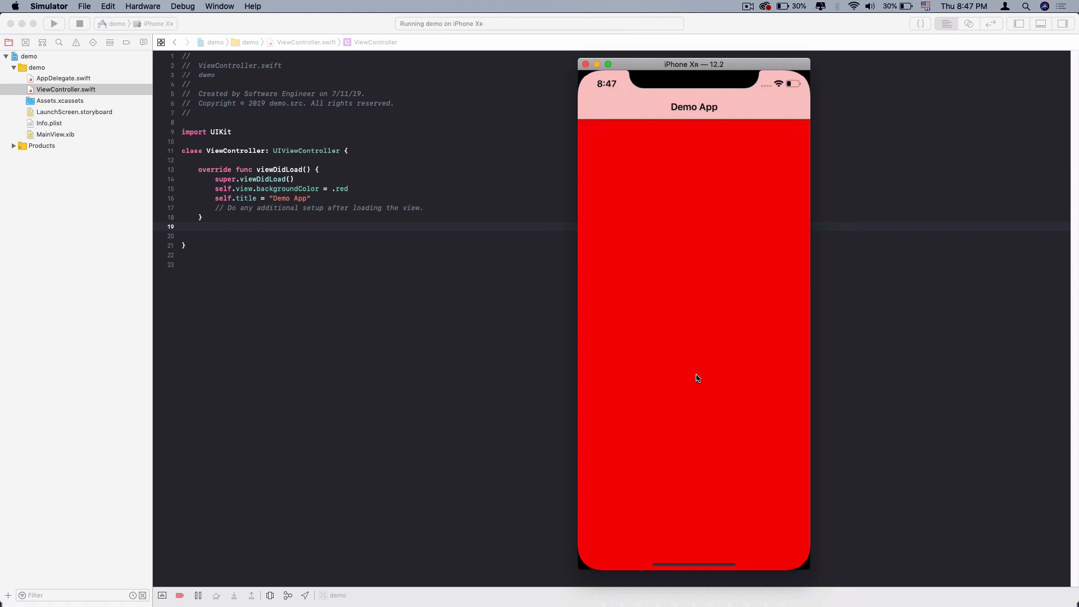